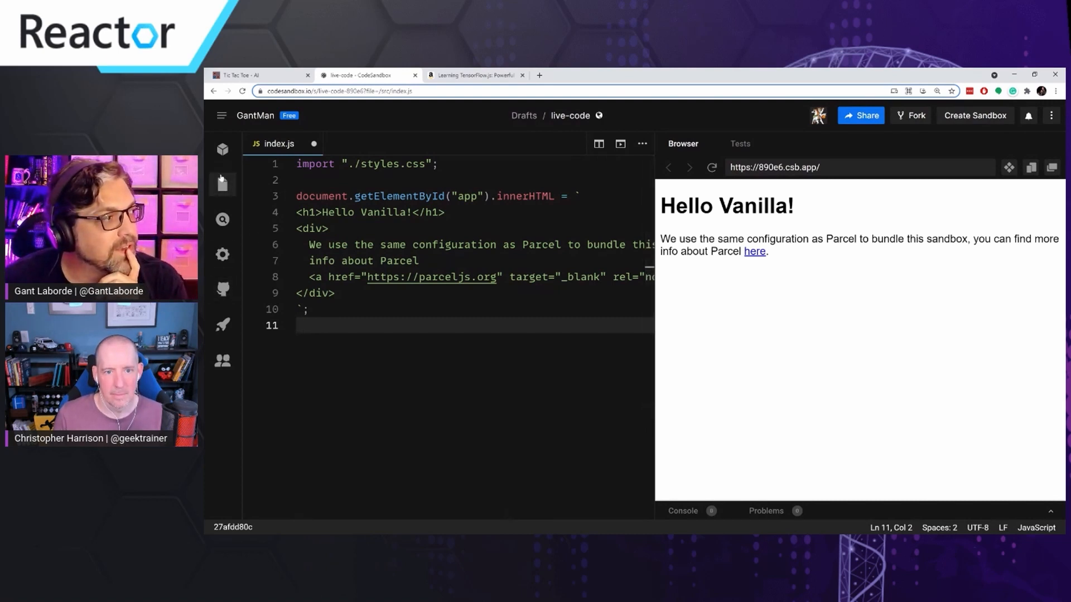
left_click(222, 184)
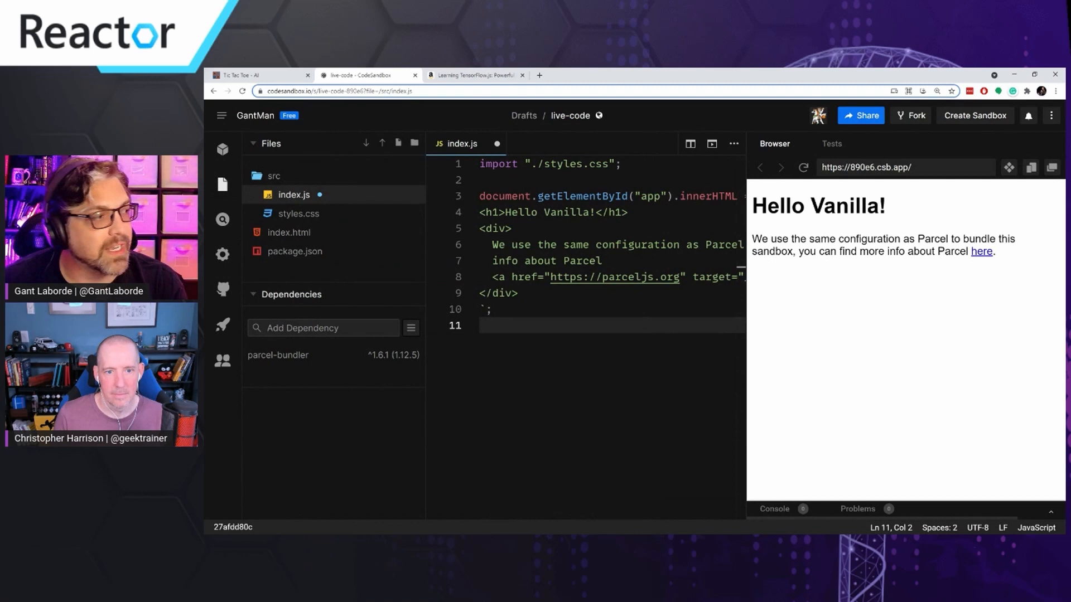
type("tensorflow")
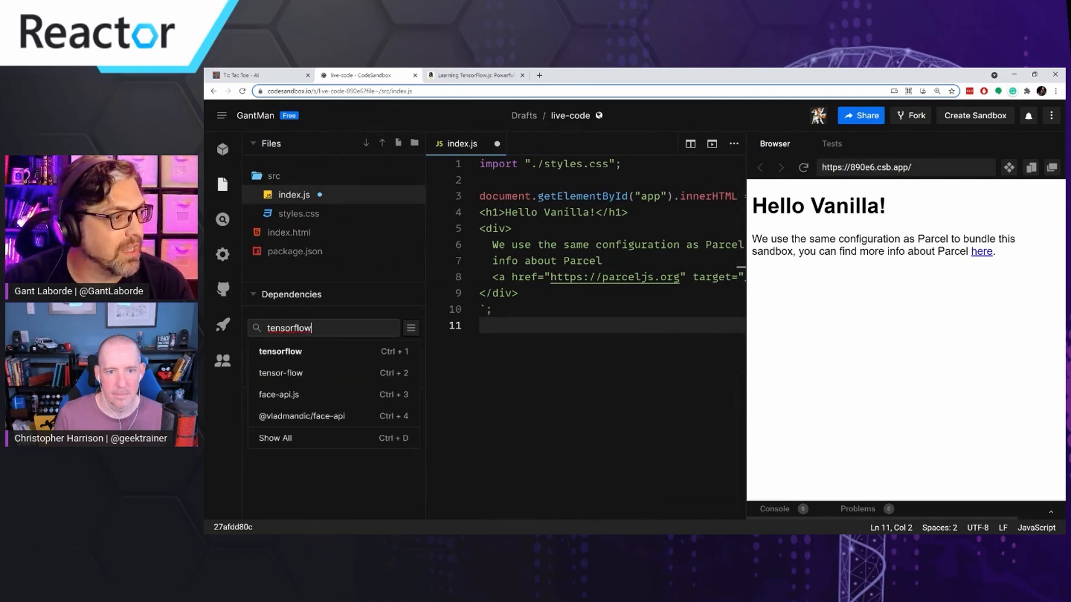
type("@tens")
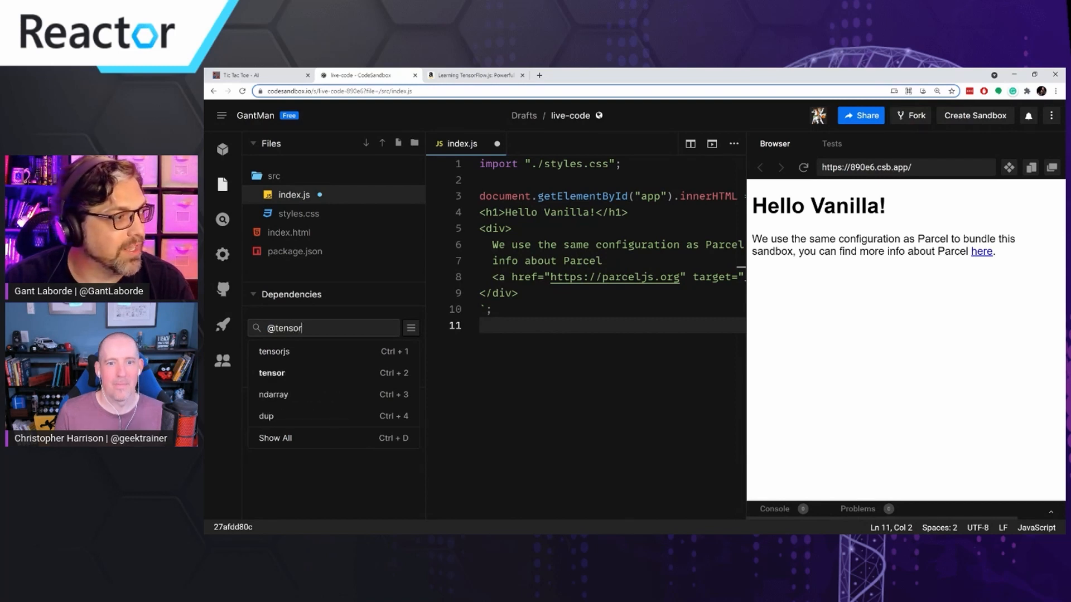
type("flow")
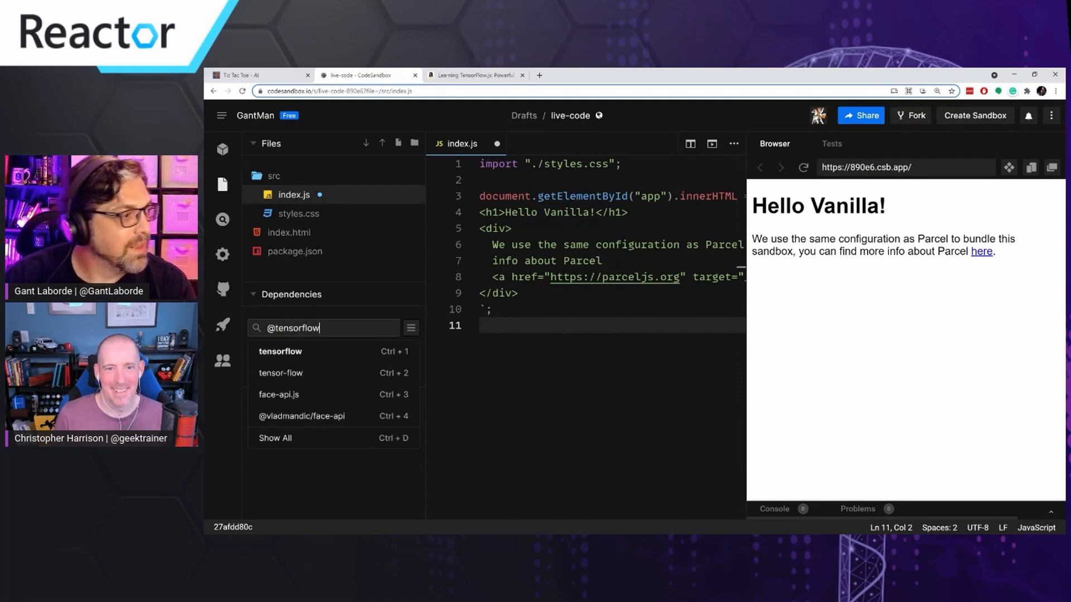
type("/t")
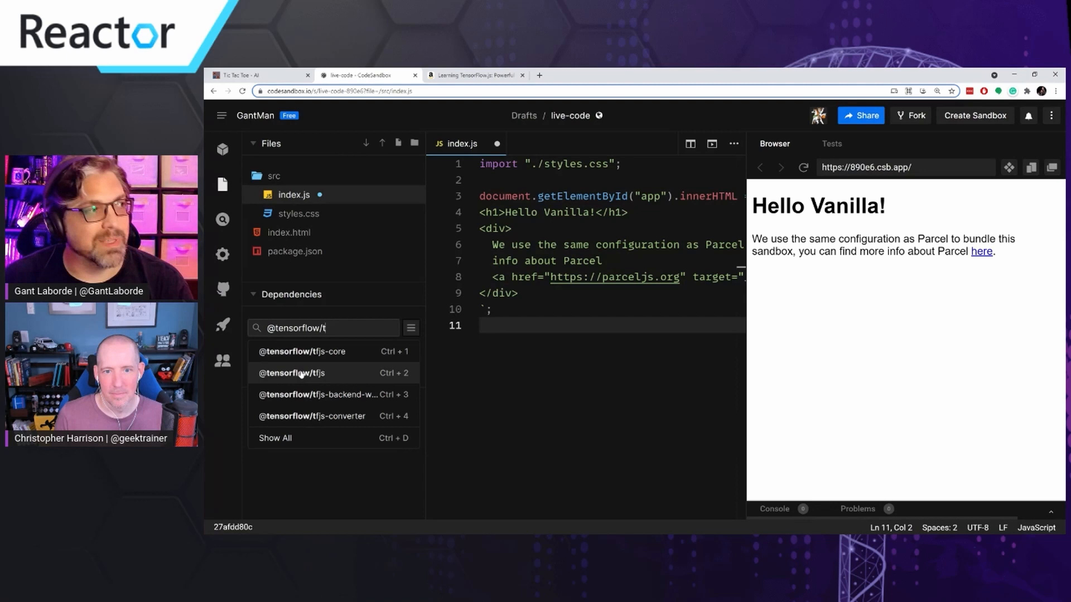
left_click(291, 373)
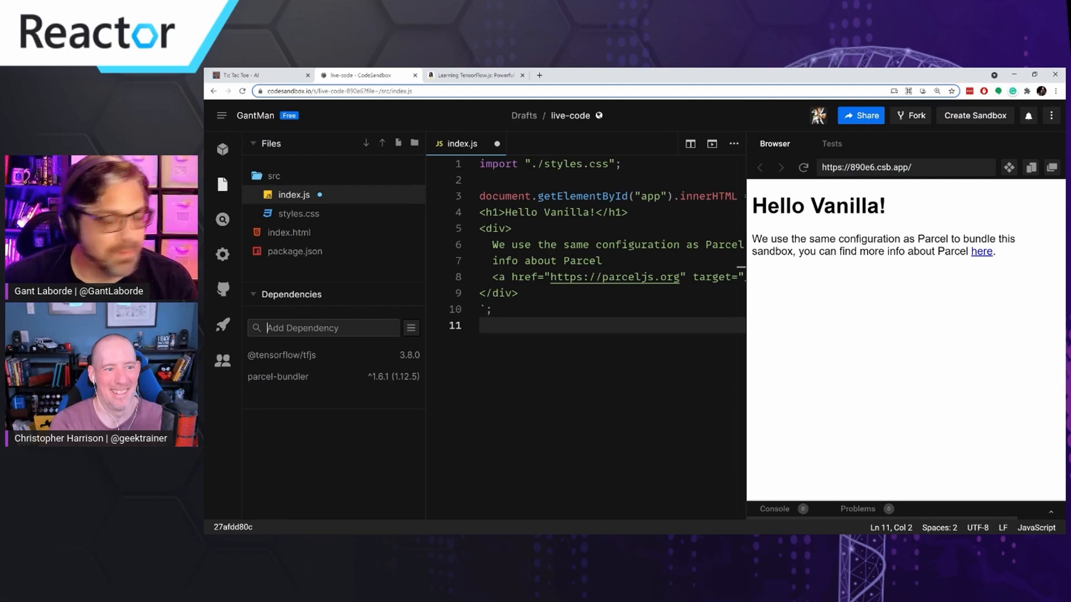
type("@tensorflow-models/")
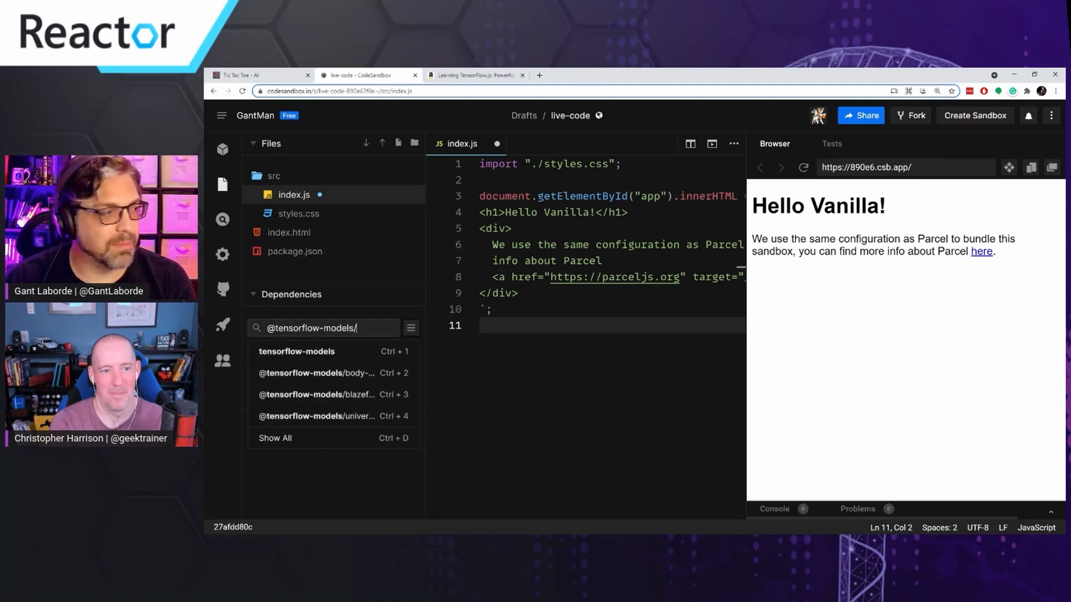
type("mobi")
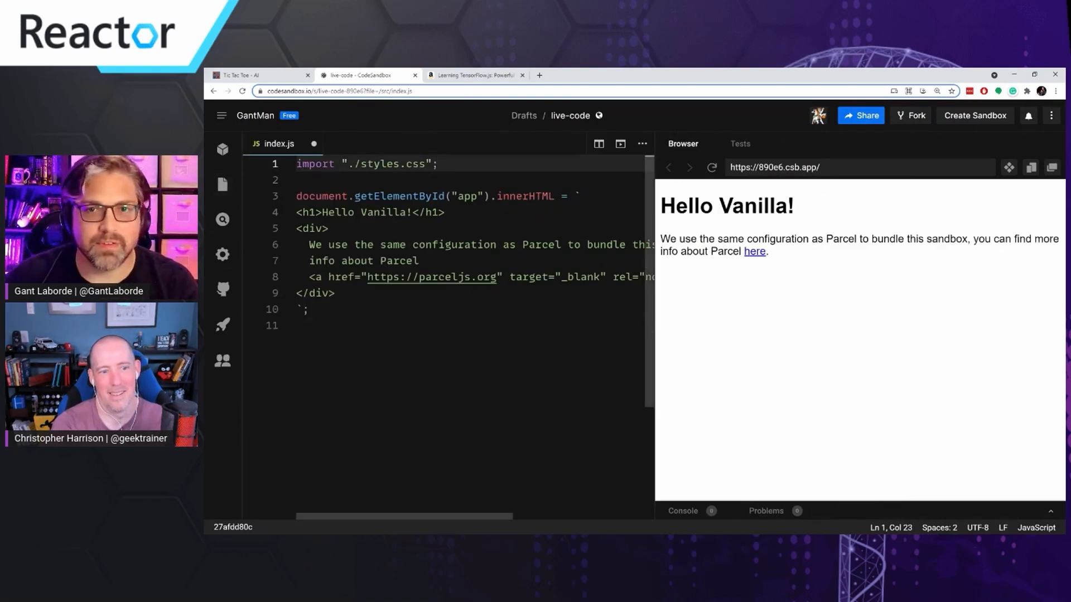
type("import *")
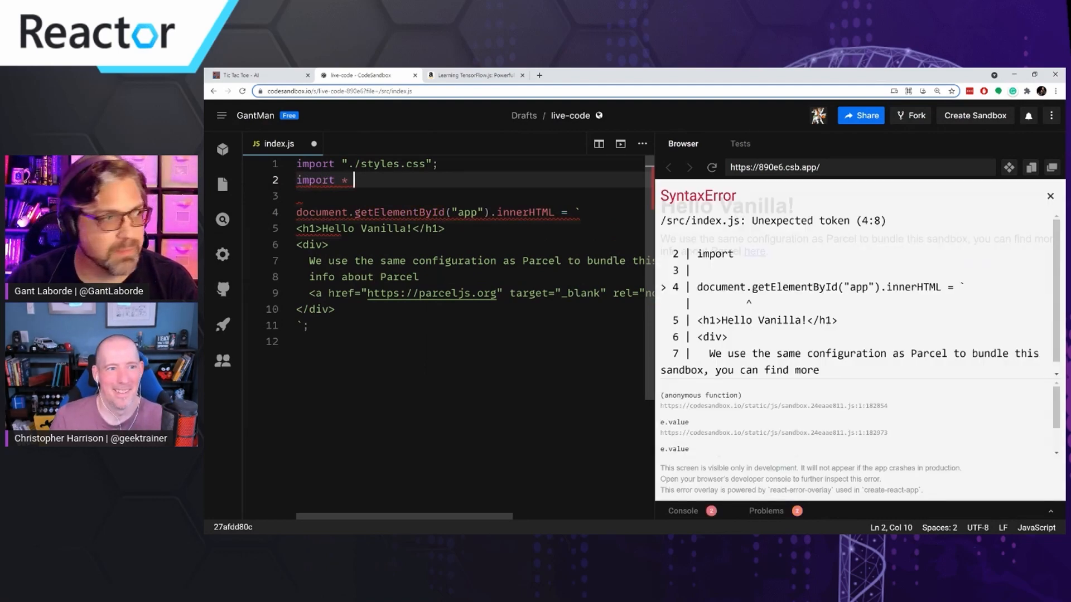
type("as tf from \"@")
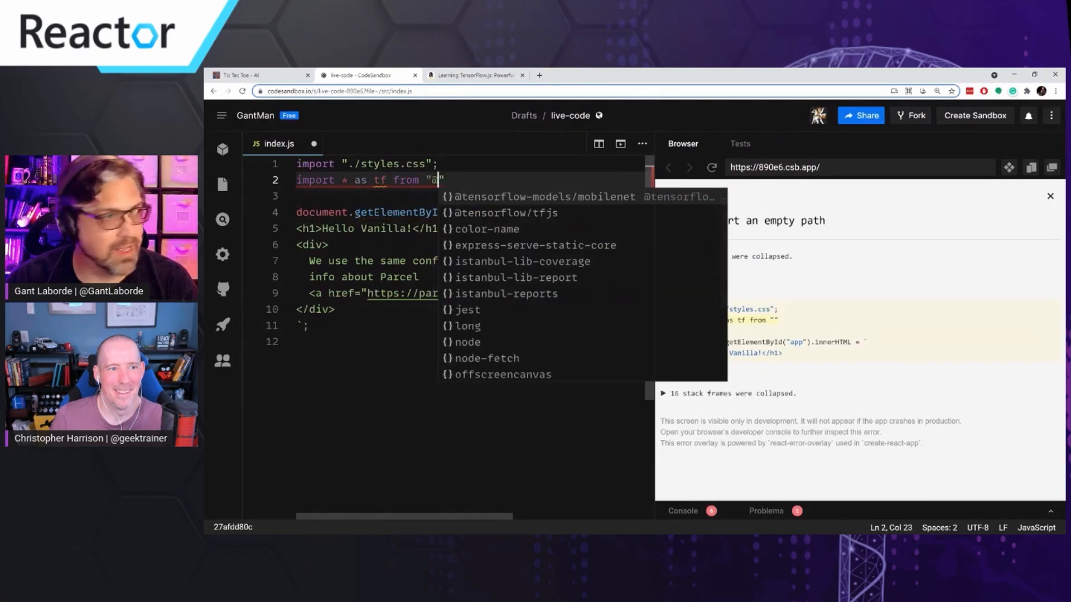
type("@")
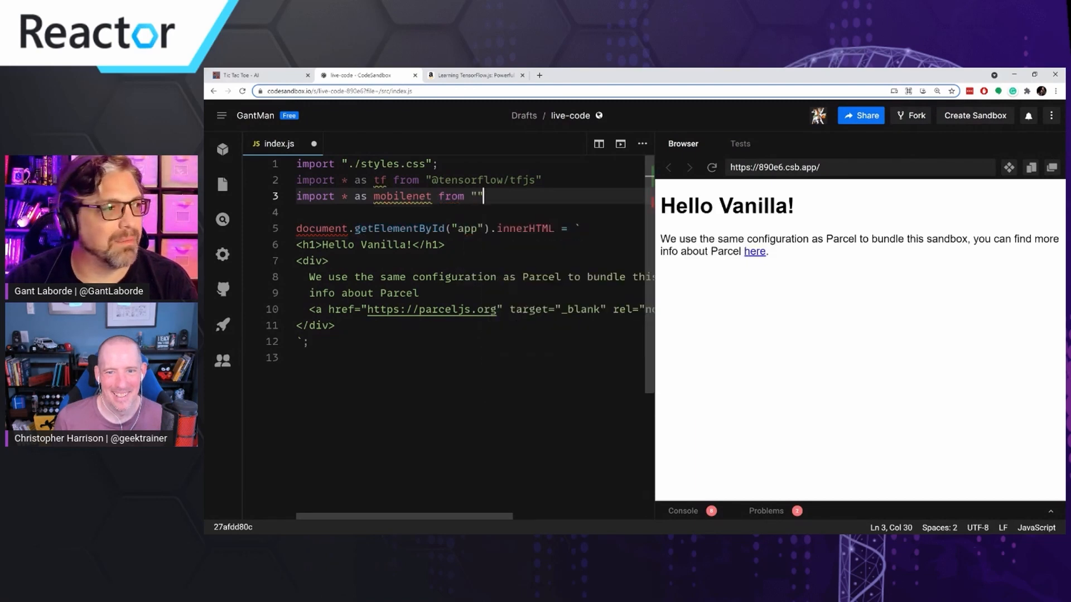
type("@tensorflow-models/mobilene")
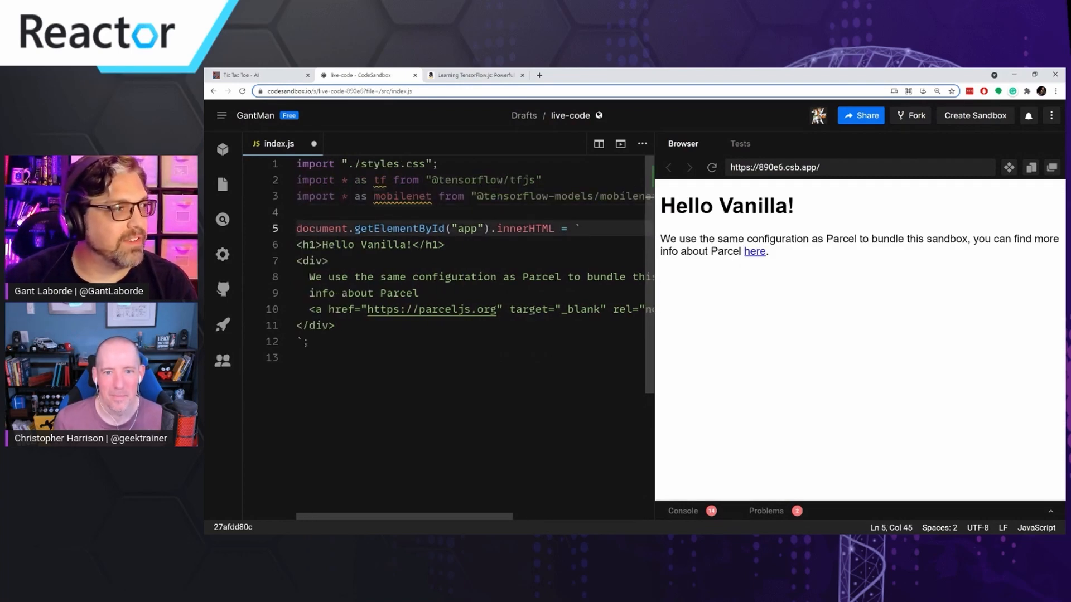
mouse_move(378, 180)
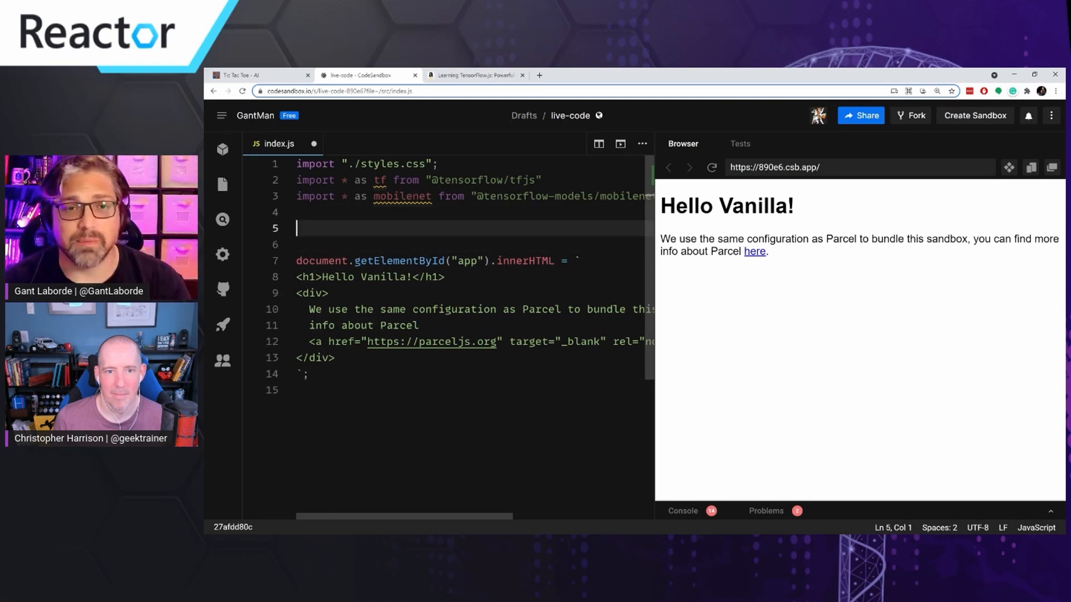
type("let img")
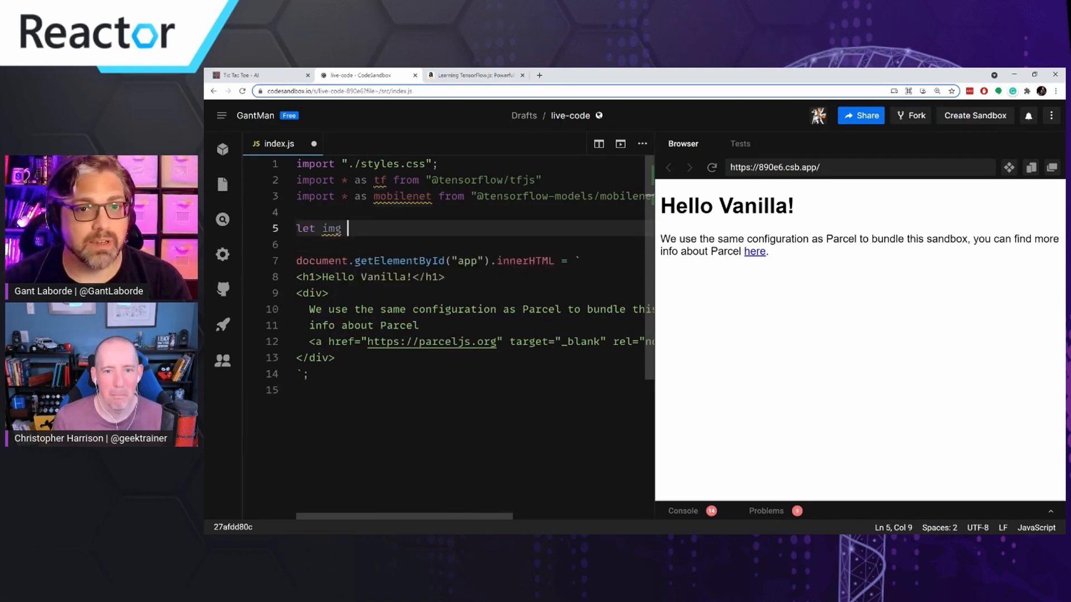
type("= new")
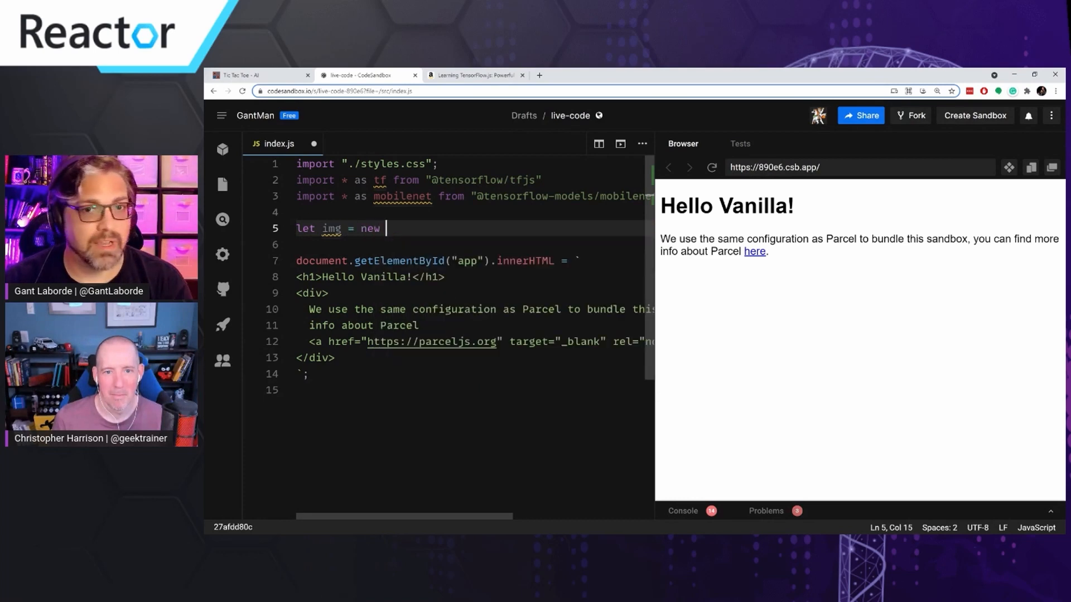
type("Image()")
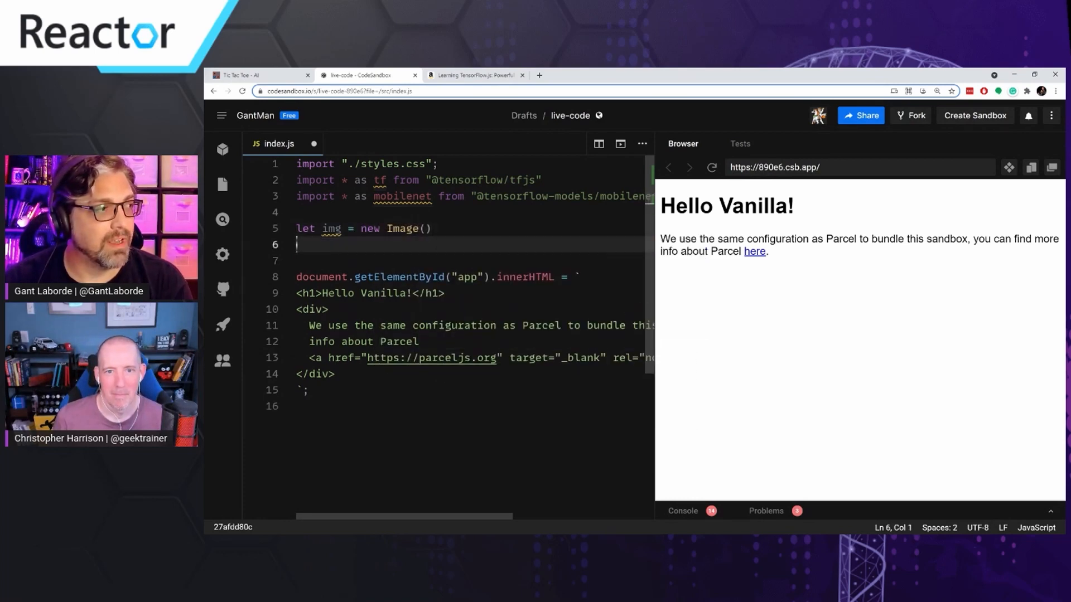
type("img.crossOrigin")
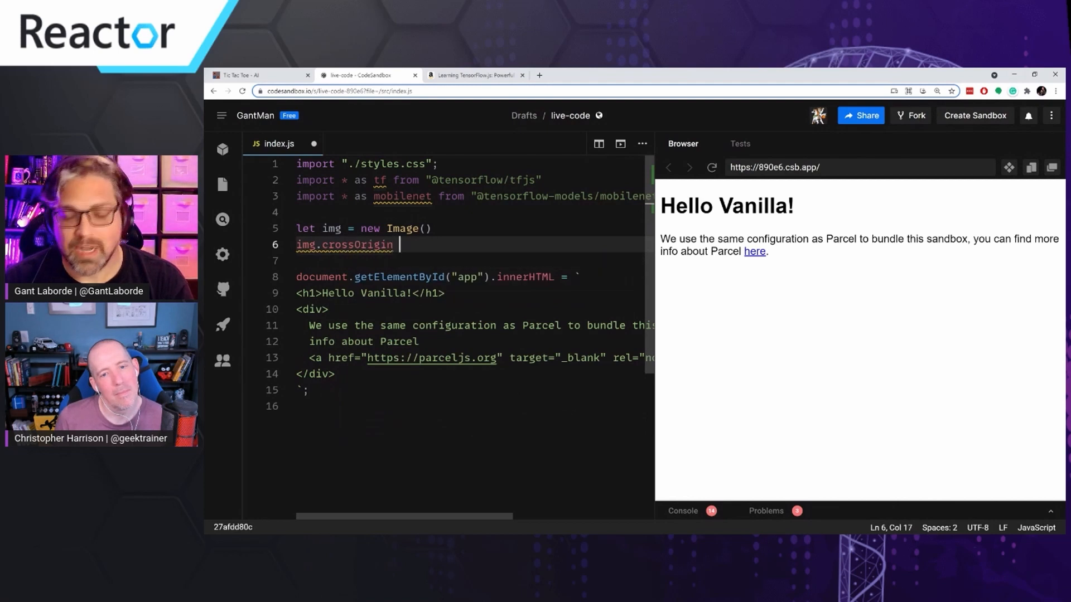
type("= \"anon\"")
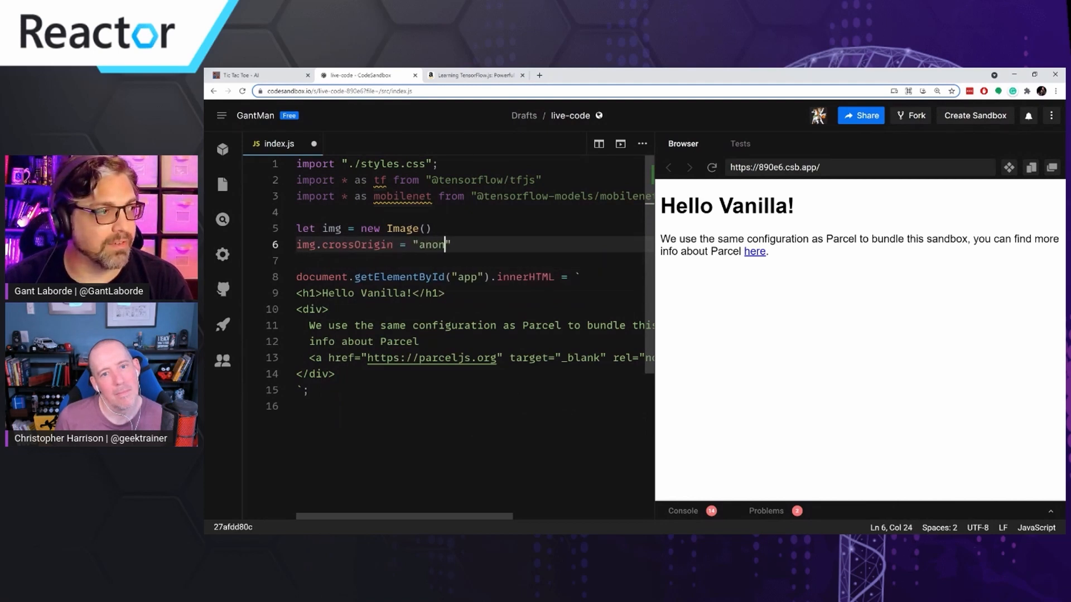
type("ymous")
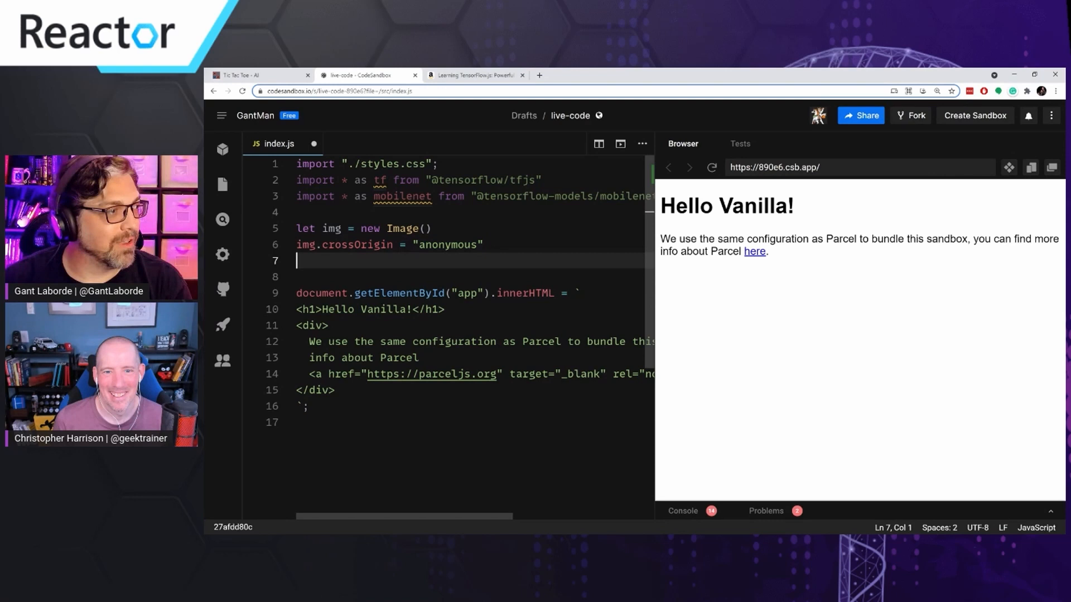
type("img.src = \"https://i.imgur.com/NJh39Sm.jpg\"")
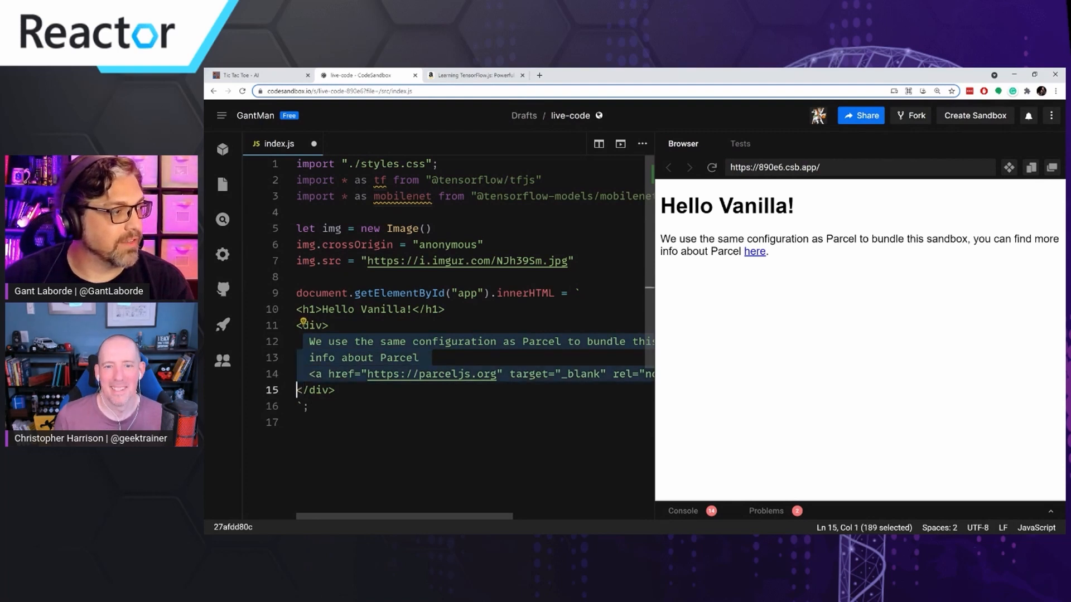
Replace the Parcel paragraph with an <h1>TFJS: ${}</h1> heading.
key("Delete")
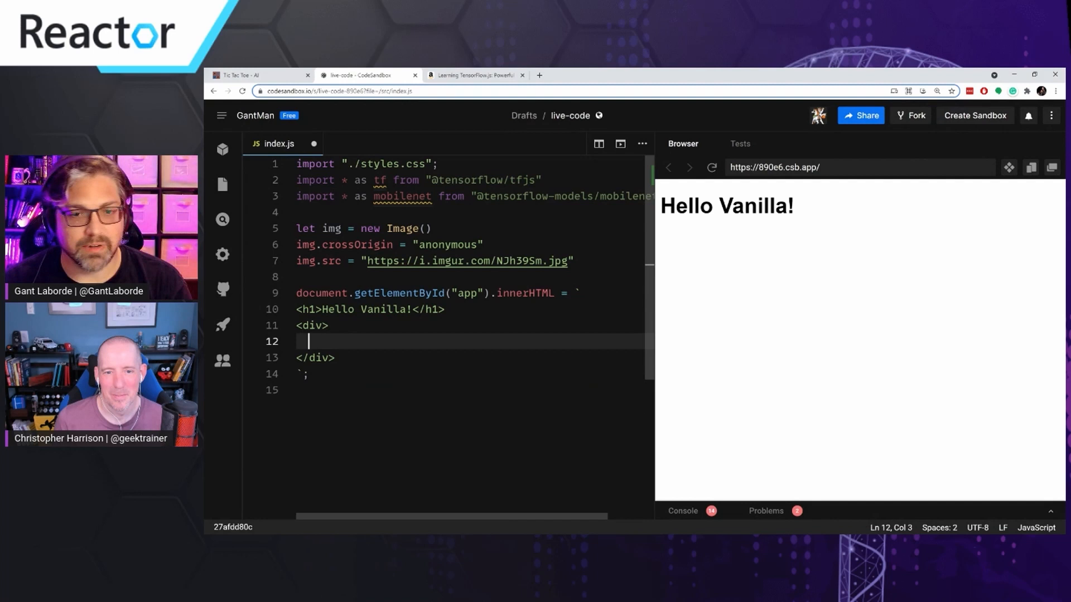
type("<h1>")
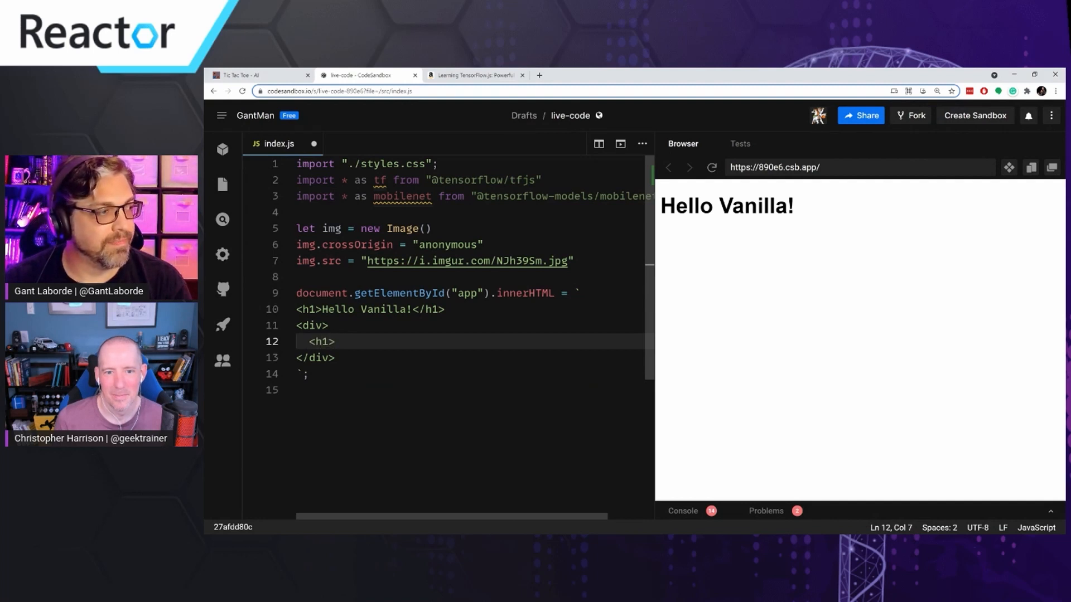
type("TFJS")
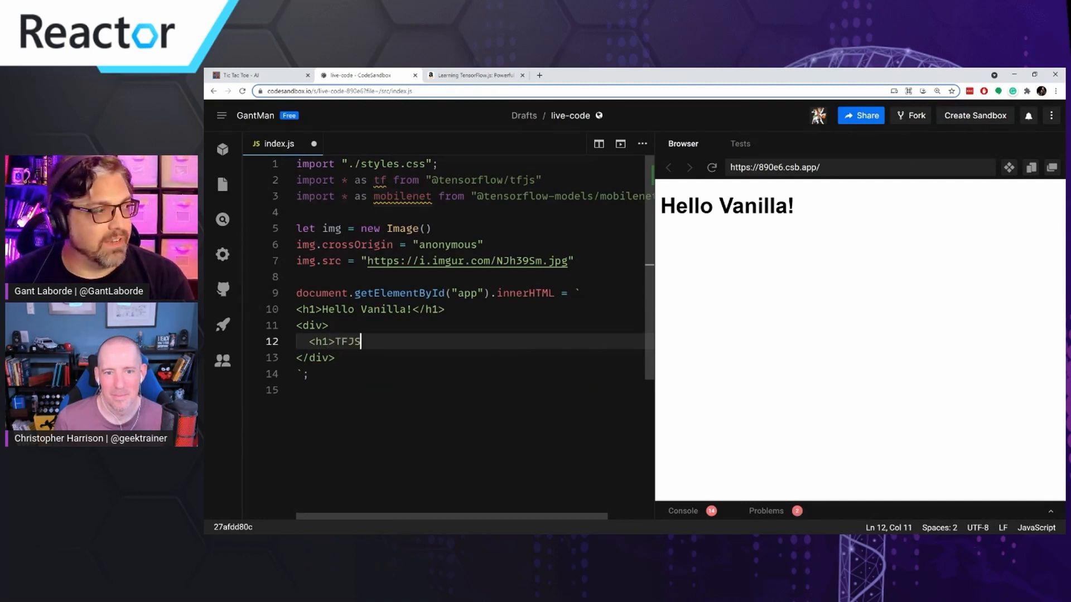
type(": $")
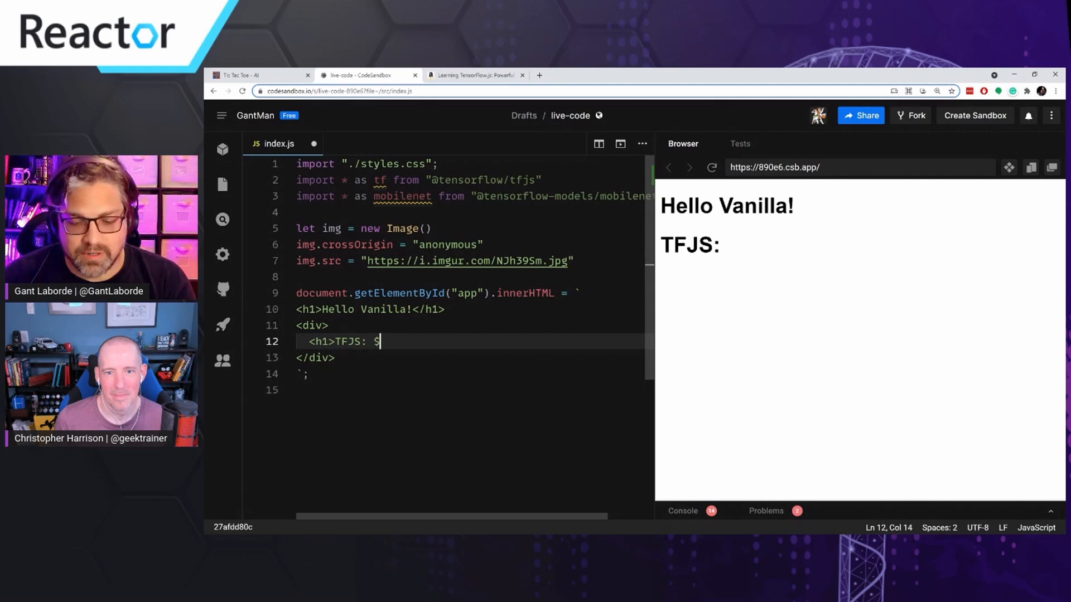
type("{}")
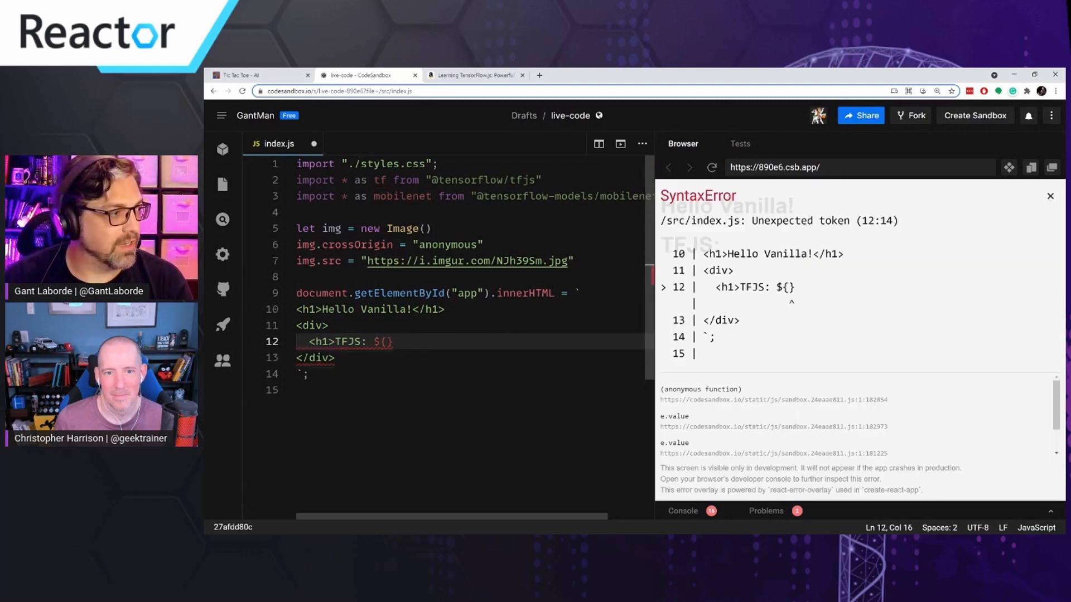
type("<")
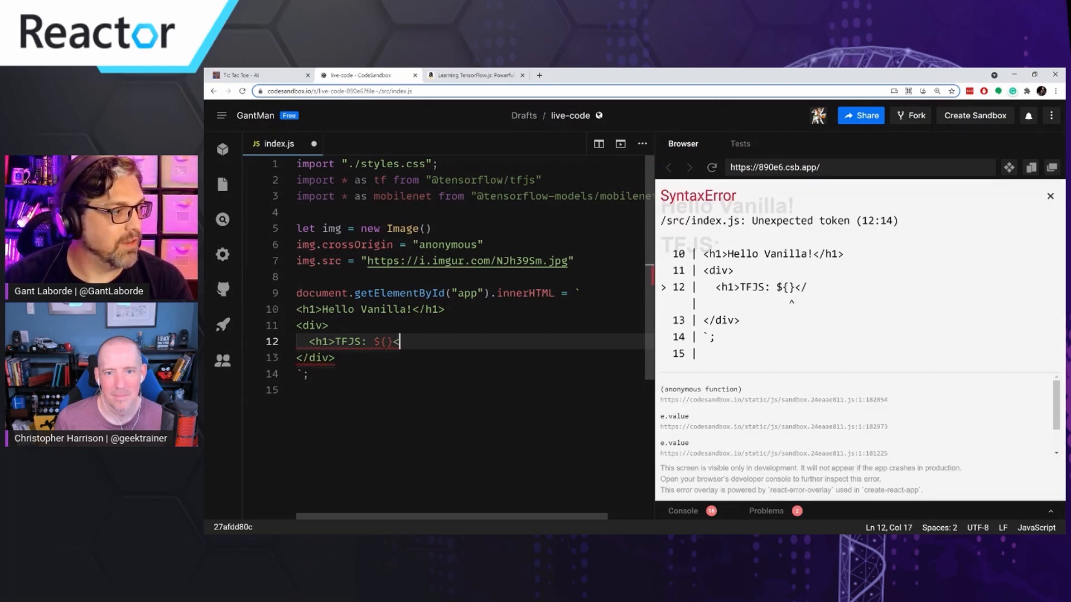
key("Backspace")
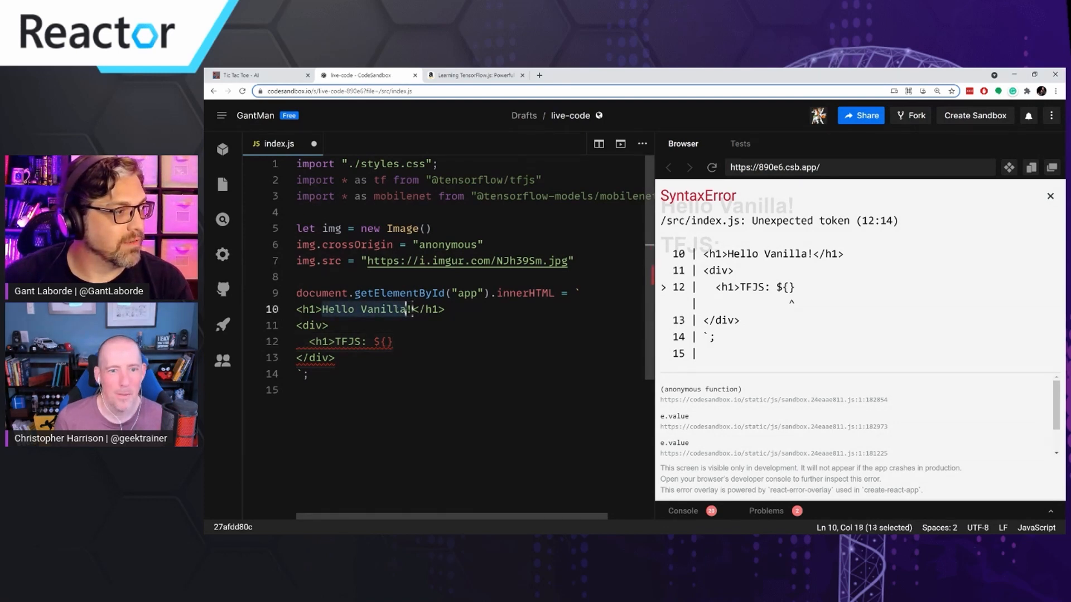
Change the Hello Vanilla heading to TFJS: ${tf.version}.
type("TFJS: ${}</h1>")
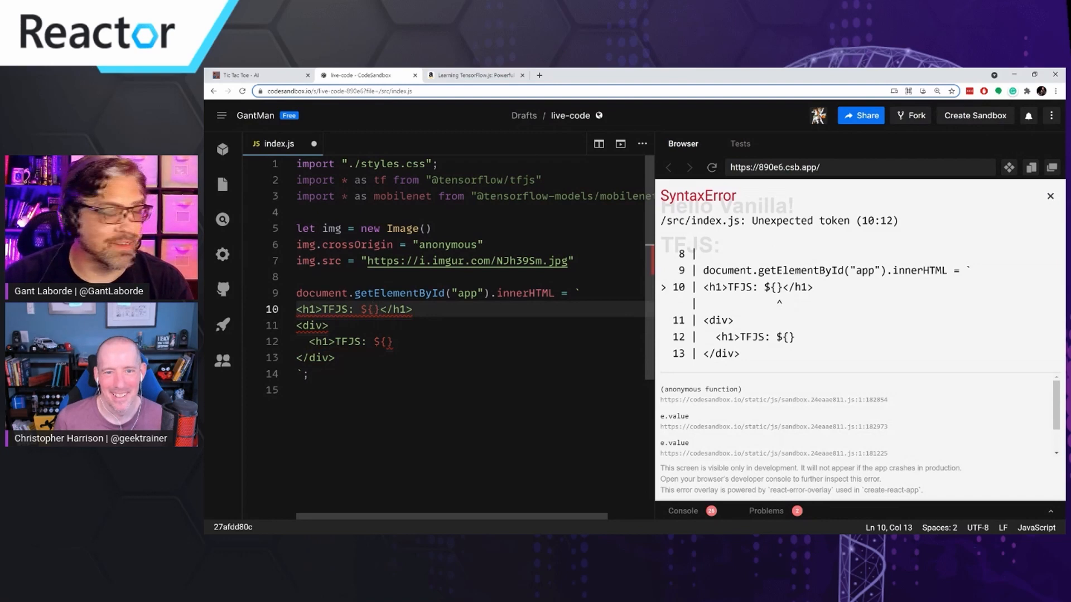
type("tf")
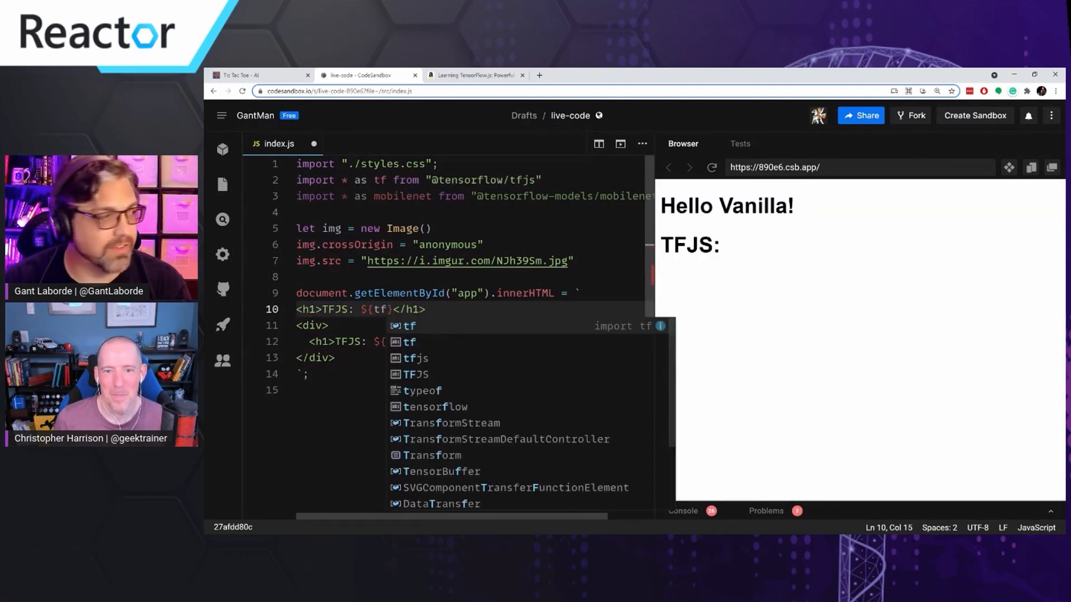
type(".version.tfjs")
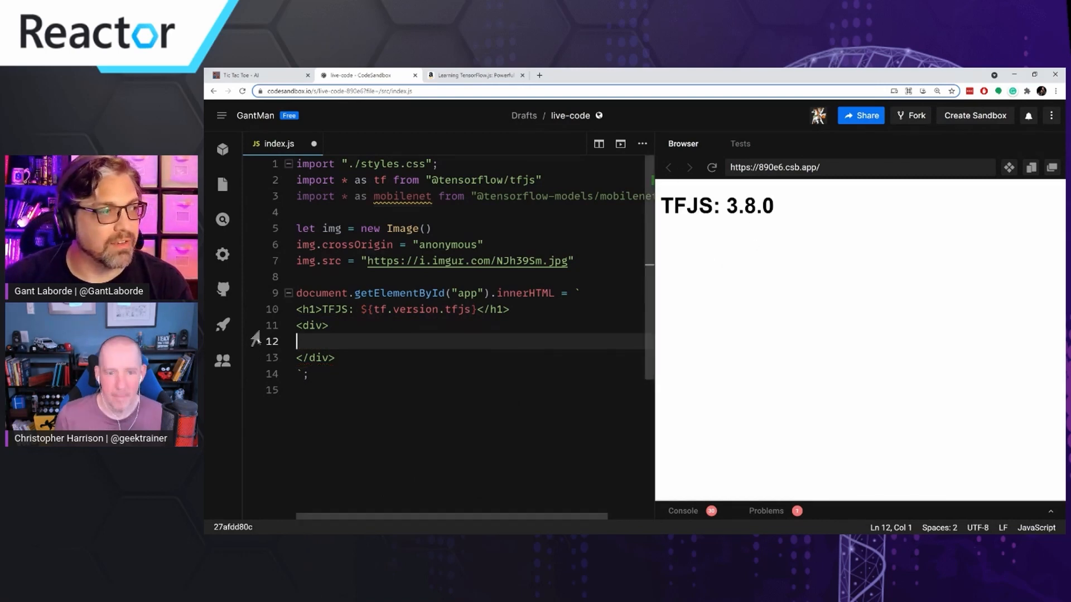
Show and then hide the Sandbox Info sidebar.
left_click(222, 148)
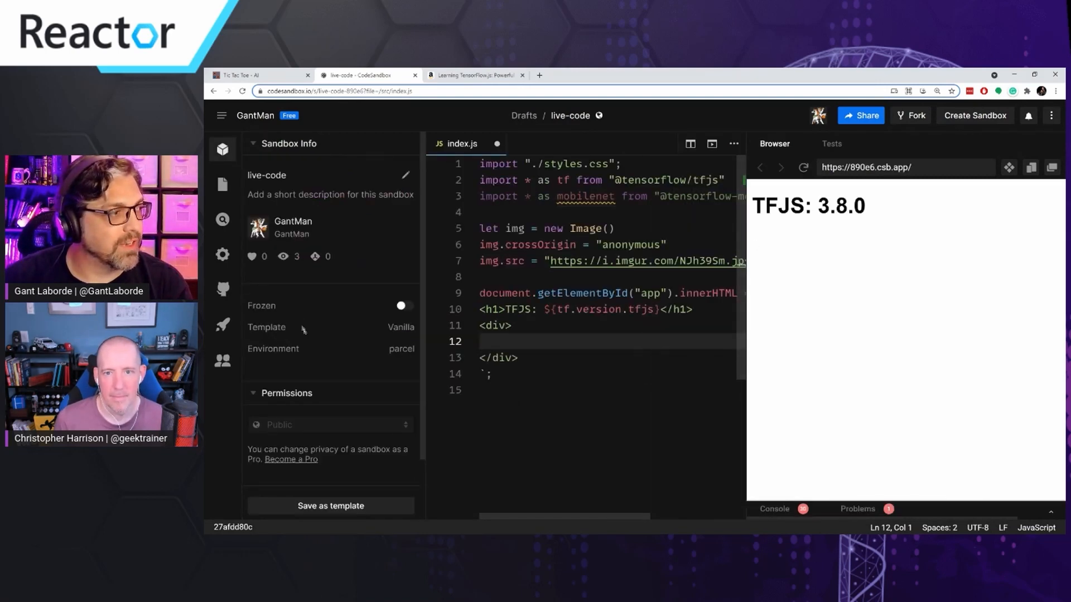
left_click(222, 185)
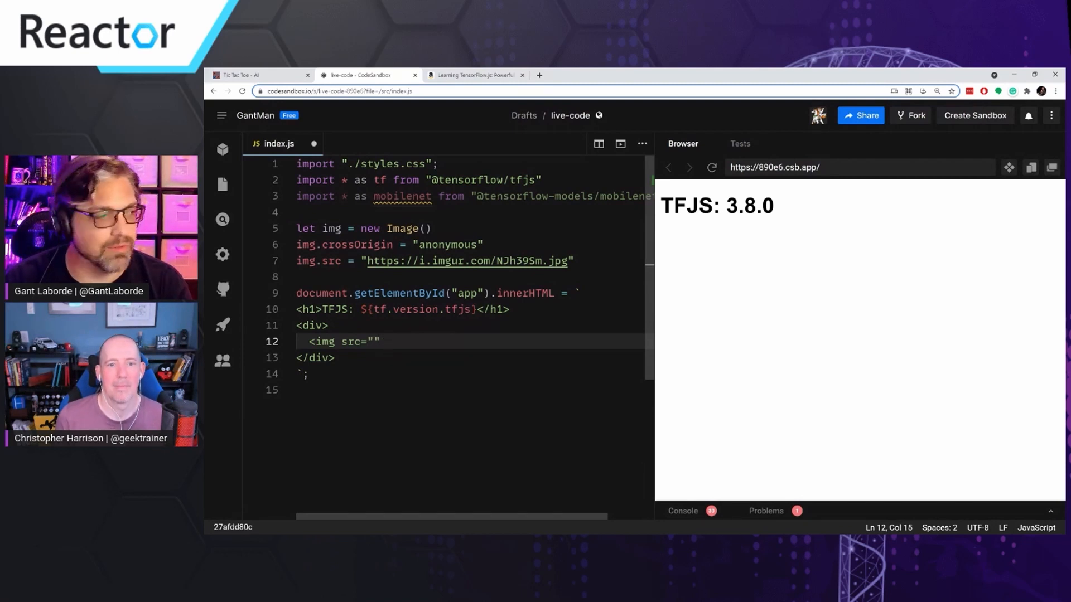
Render the truck photo with <img src="${img.src}" width="100%"></img> in the template.
type("${")
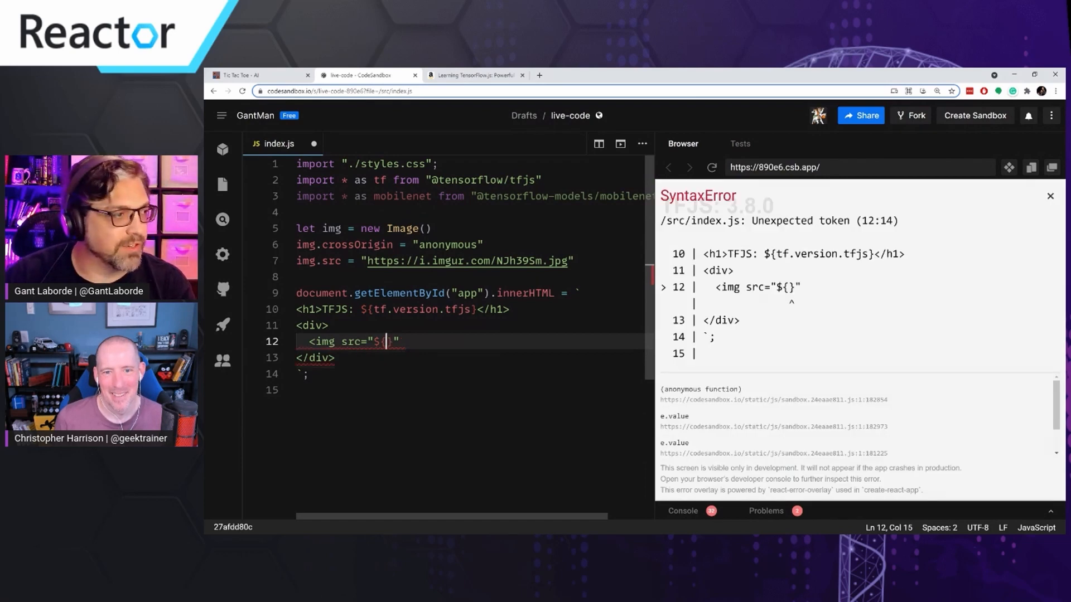
type("img.src")
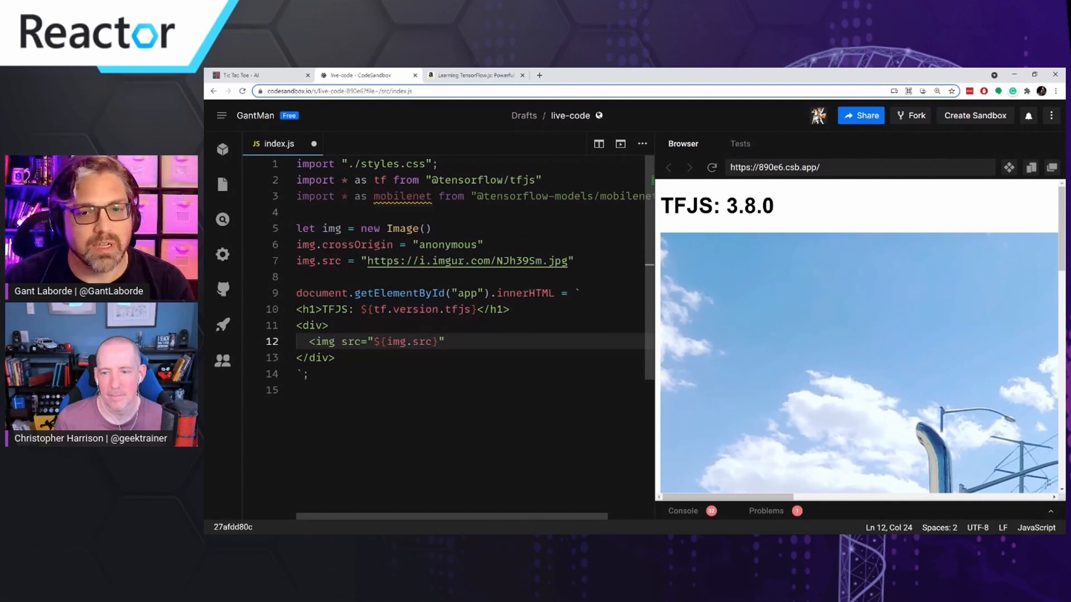
type("width")
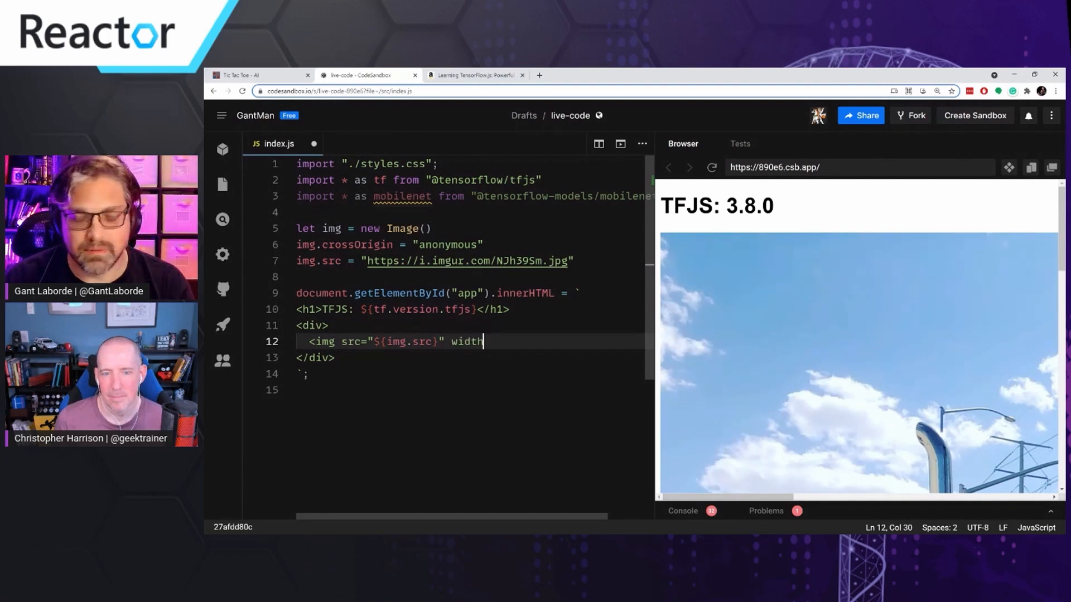
type("=\"100%")
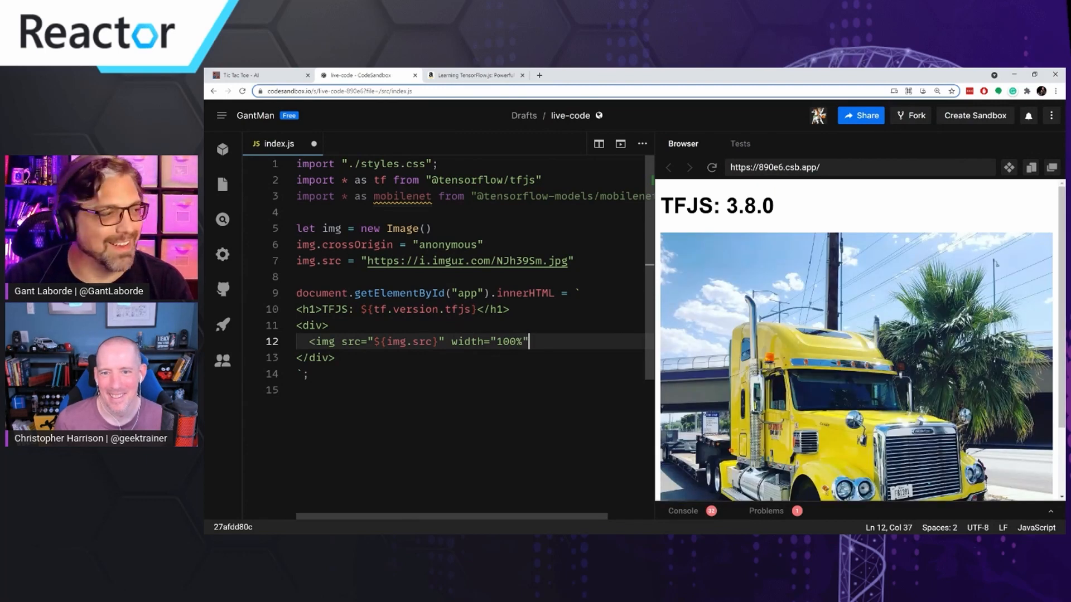
type("<")
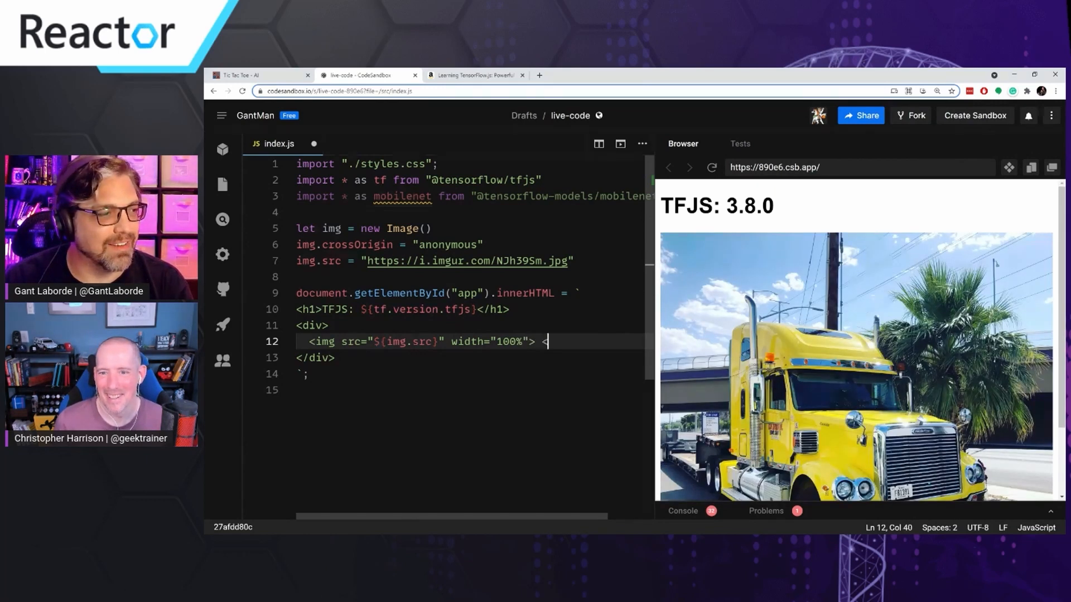
type("</img>")
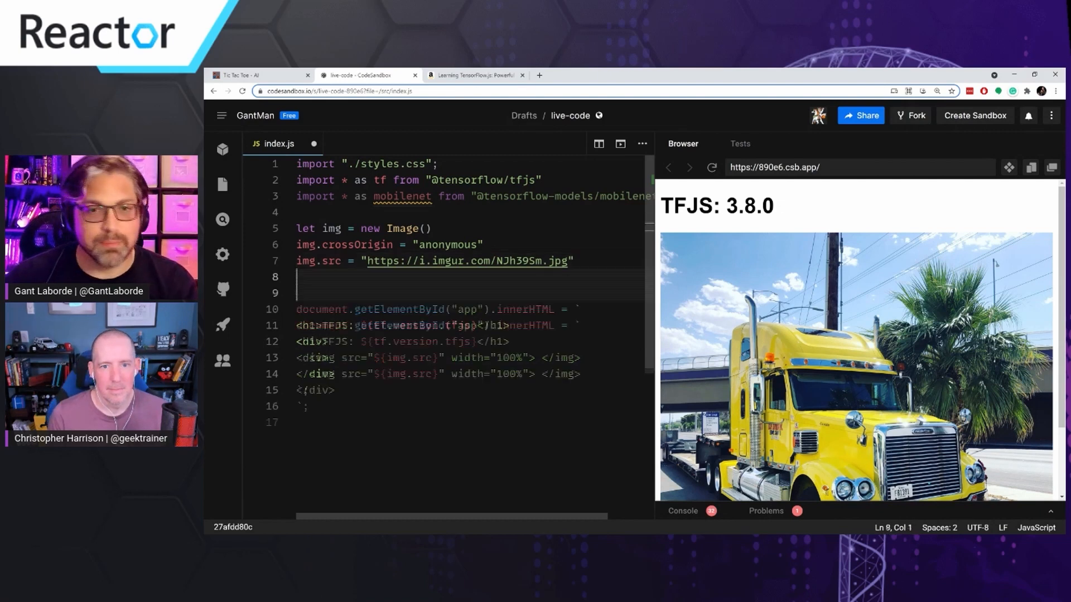
Write mobilenet.load().then((model) => { }) with an empty callback body.
type("m")
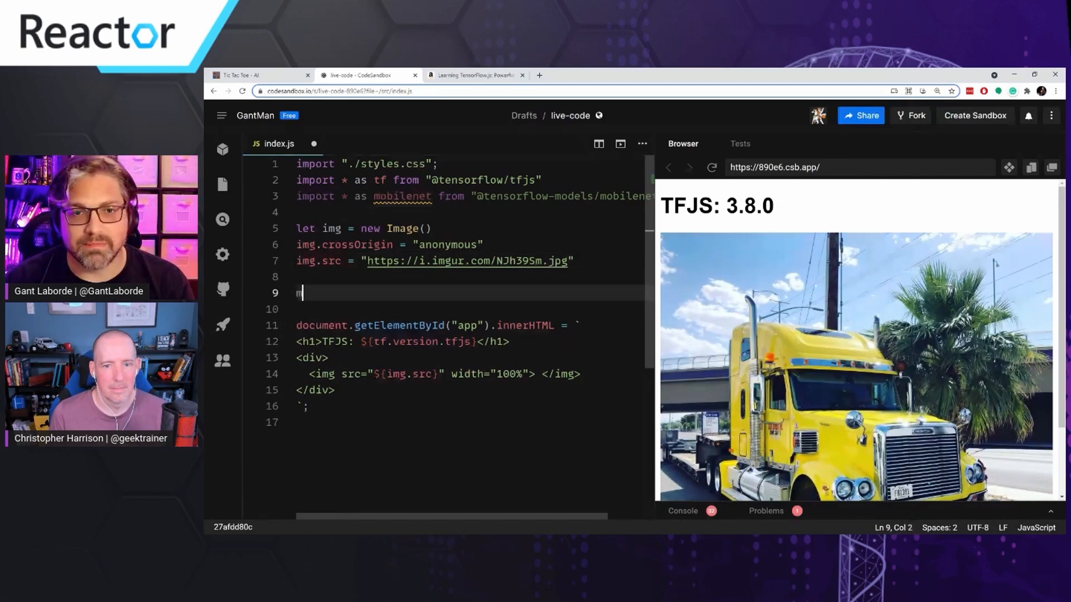
type("mobilene")
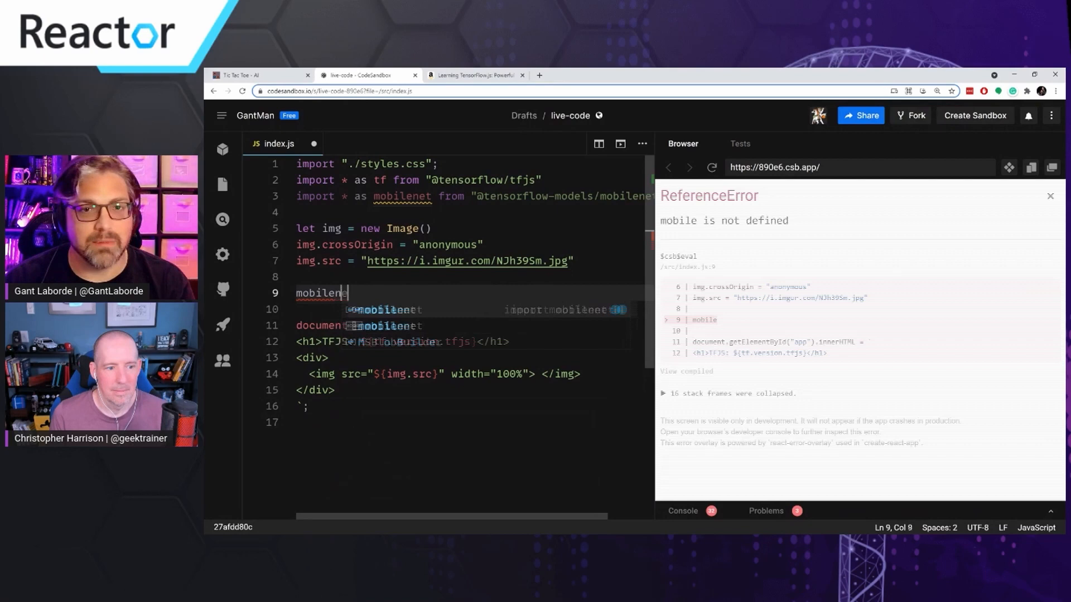
type("t.load()")
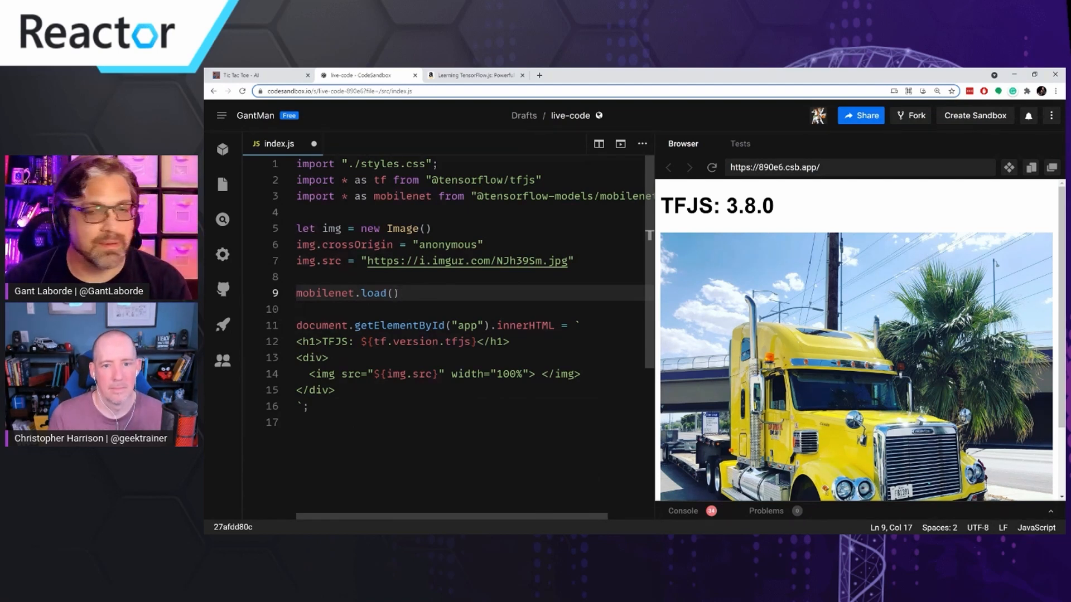
type(".th")
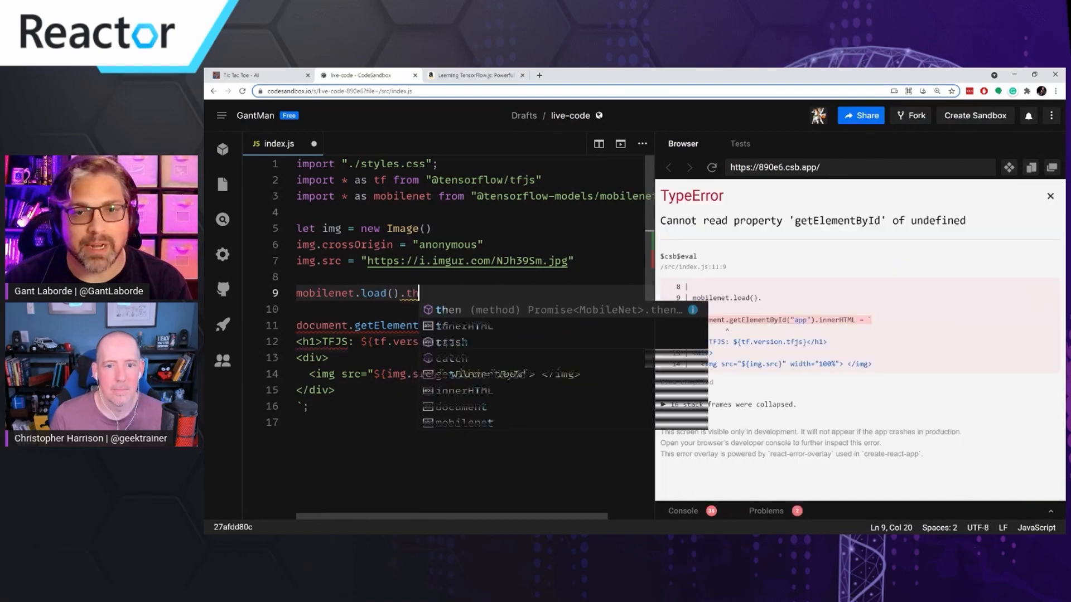
type("en((model")
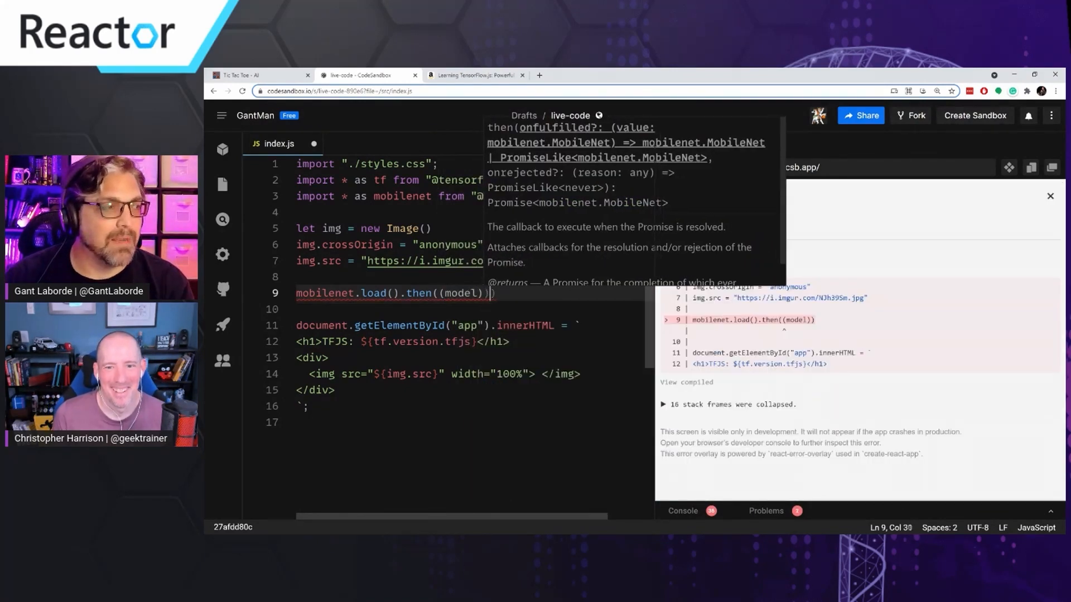
type("=> {")
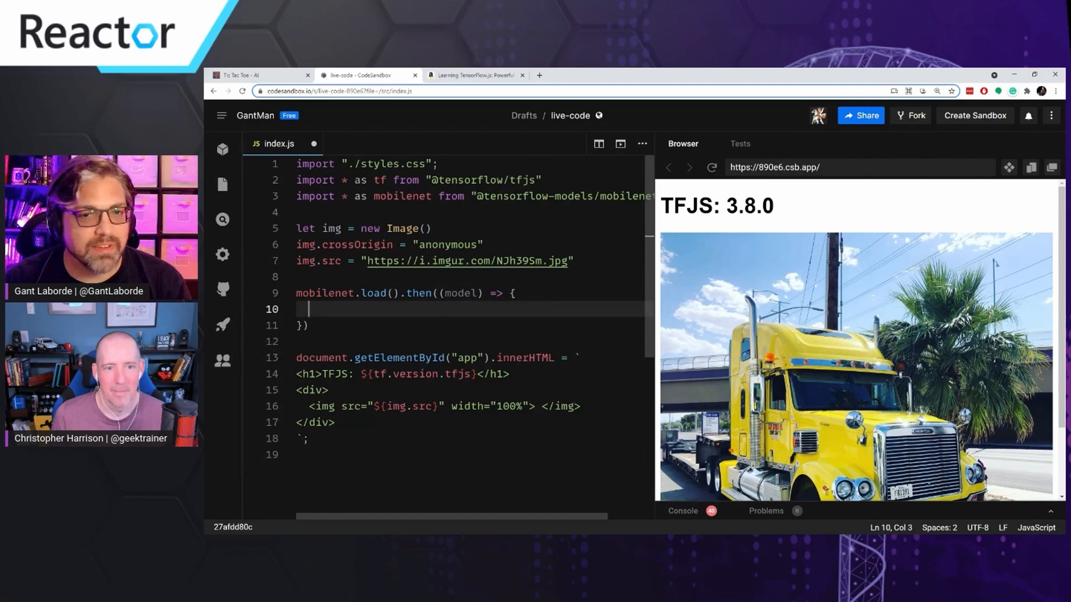
Inside the model callback, call model.classify(img).then((predictions) => { }).
type("model.clas")
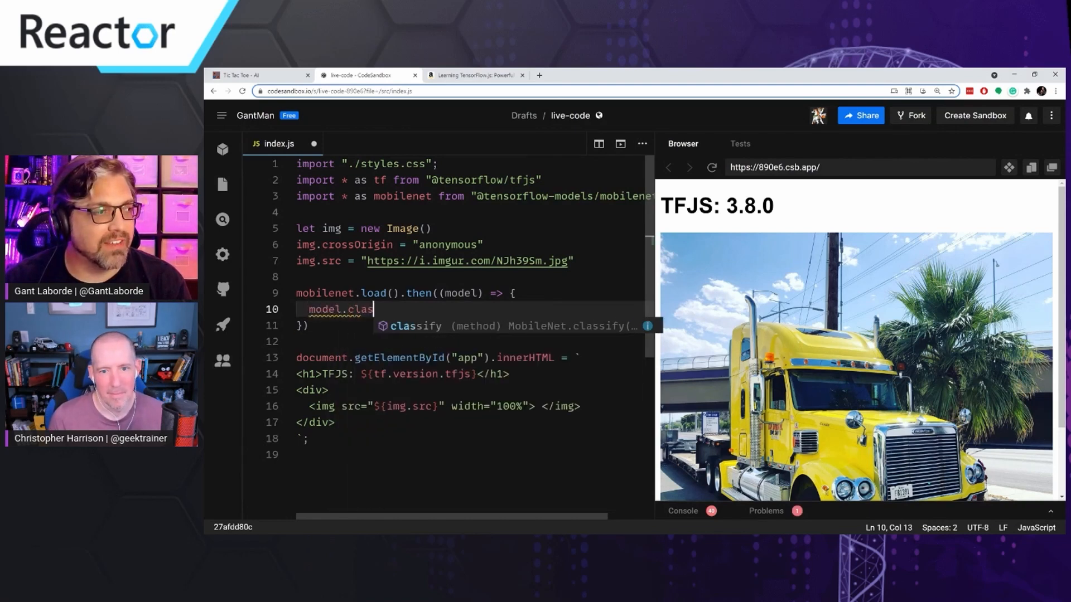
type("sify")
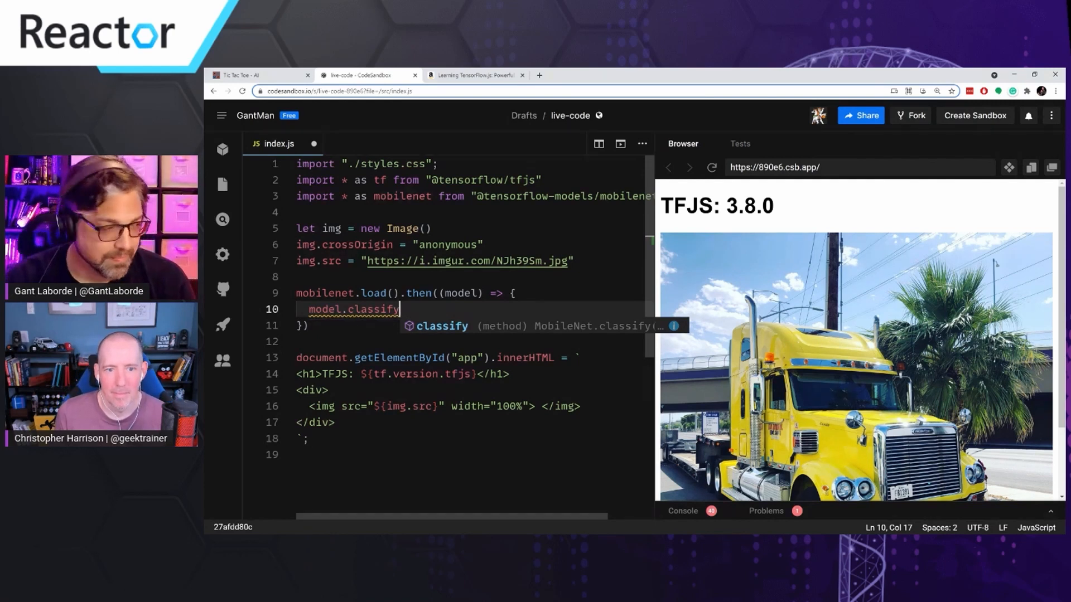
type("(")
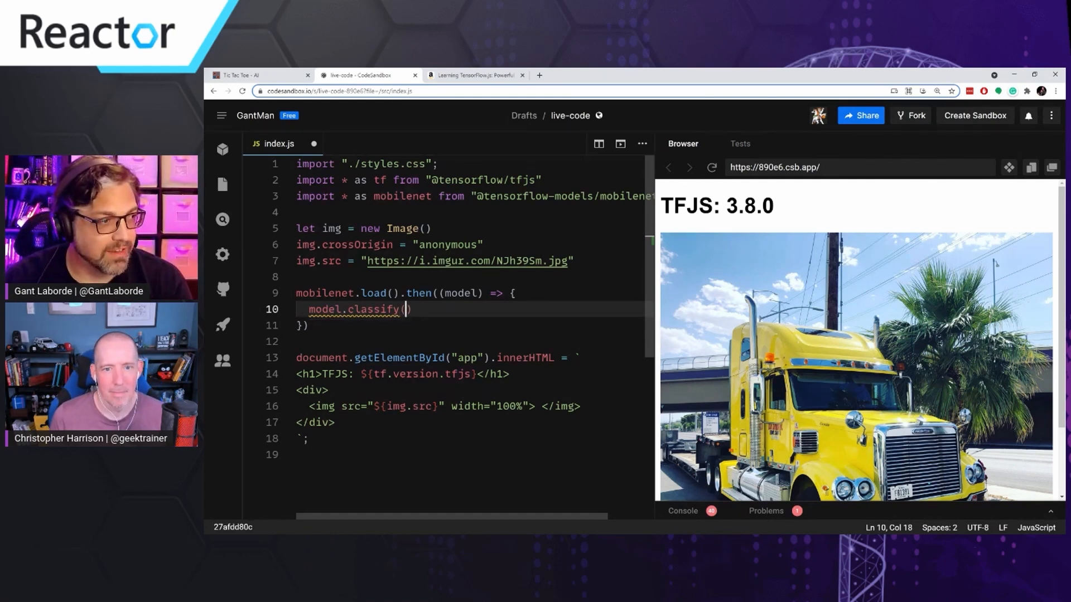
type("img")
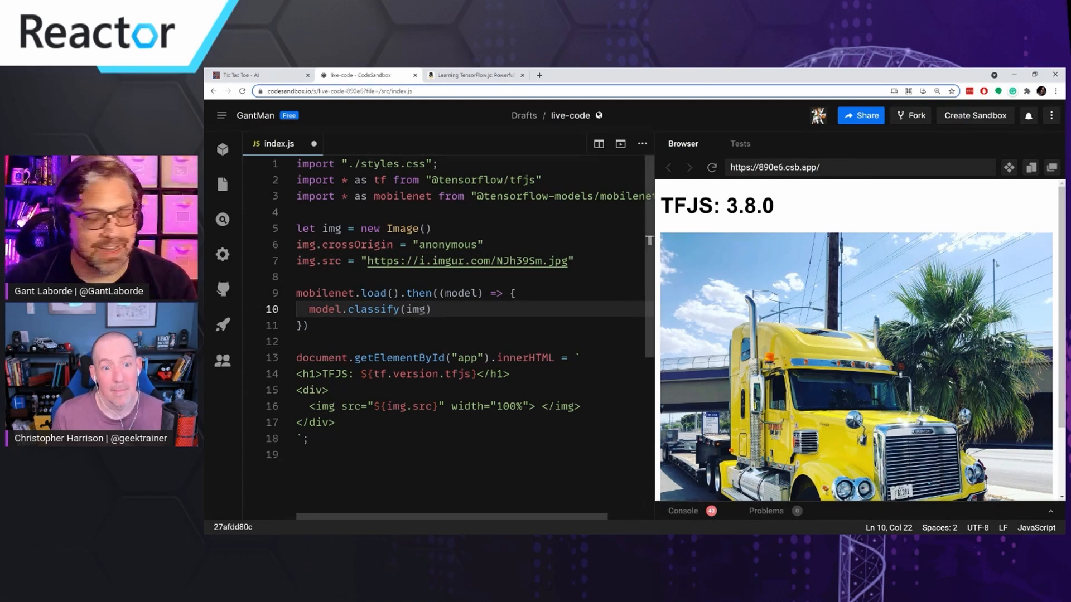
type(".then()")
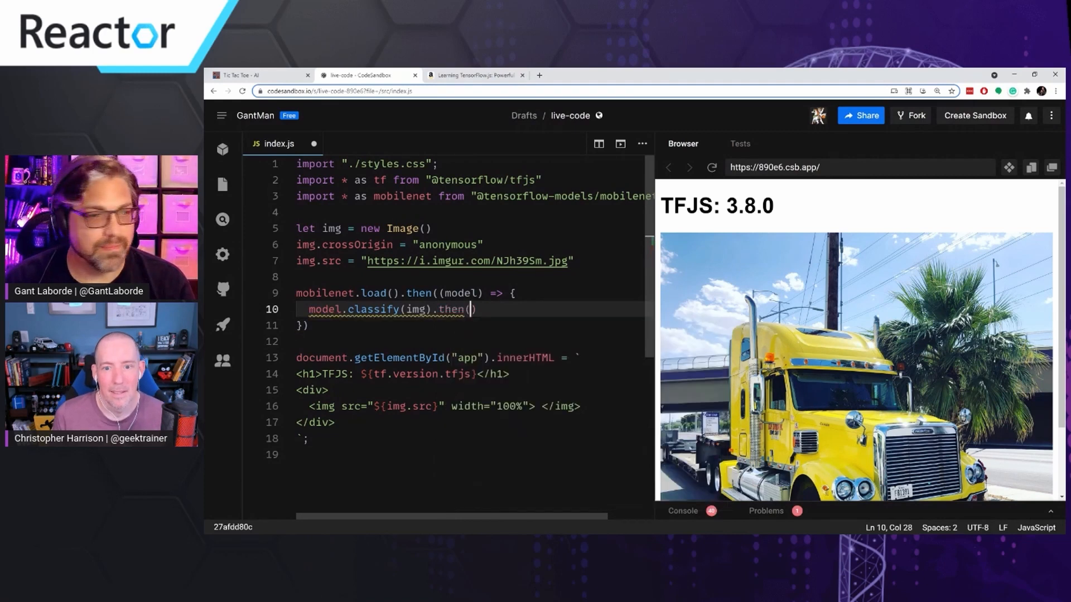
type("predictions")
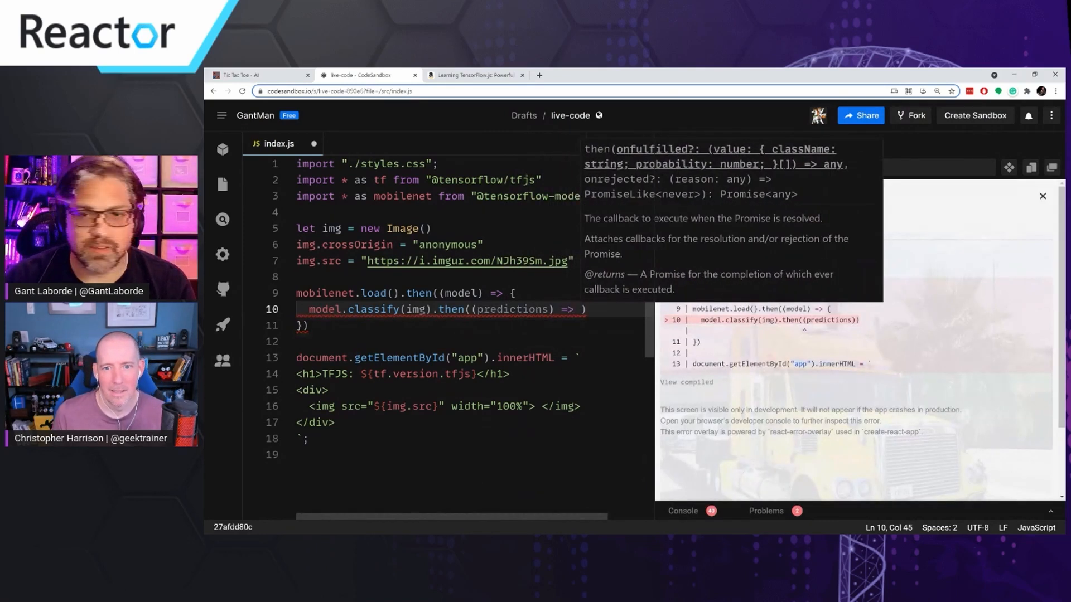
type("{}")
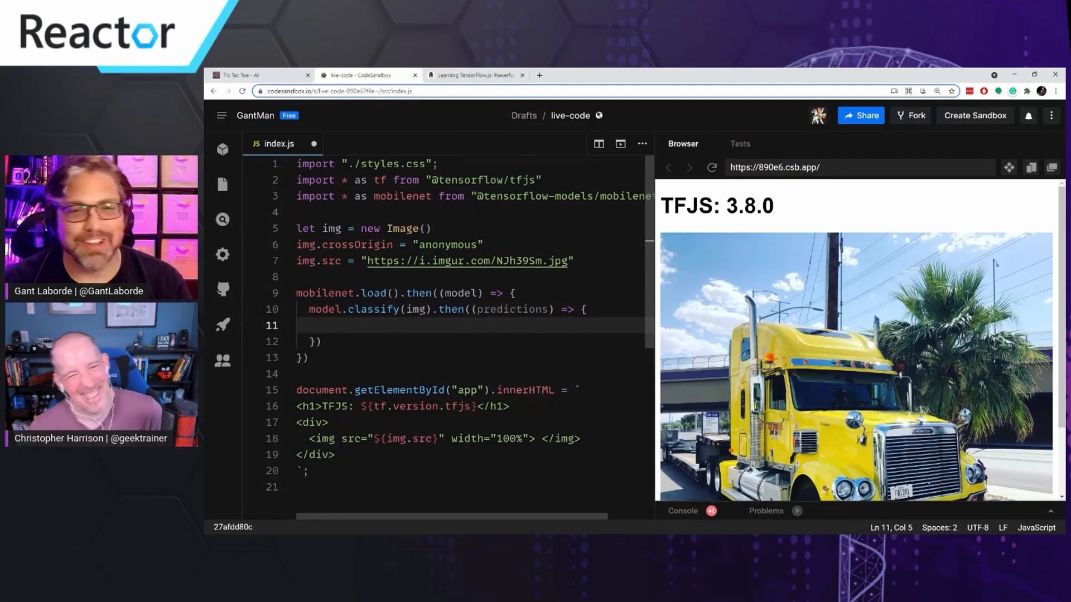
Log "Predictions" with the predictions array via console.log in the inner callback.
type("console.log")
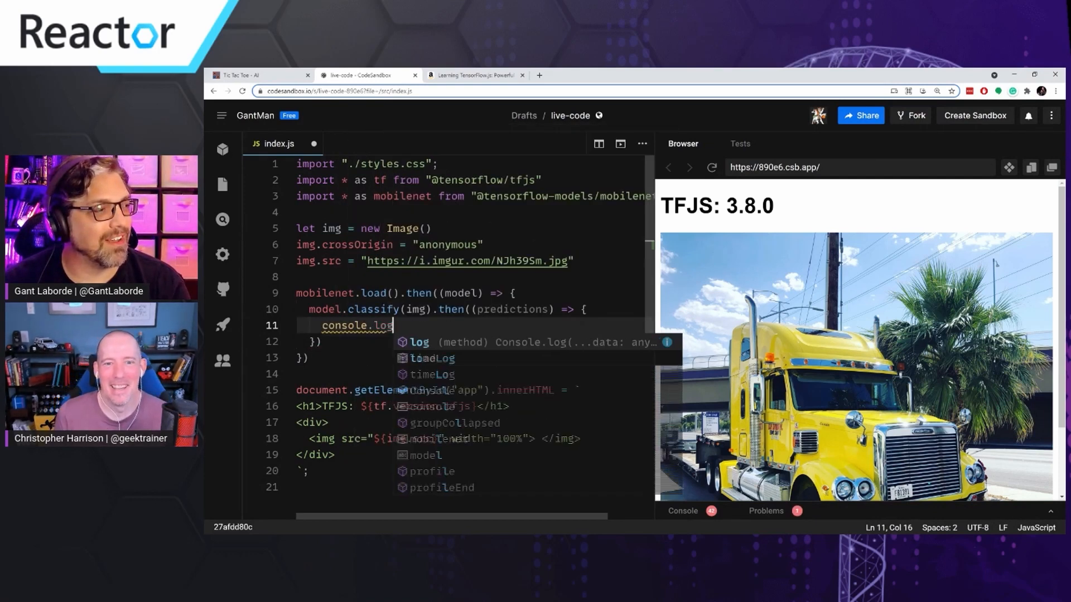
type("()")
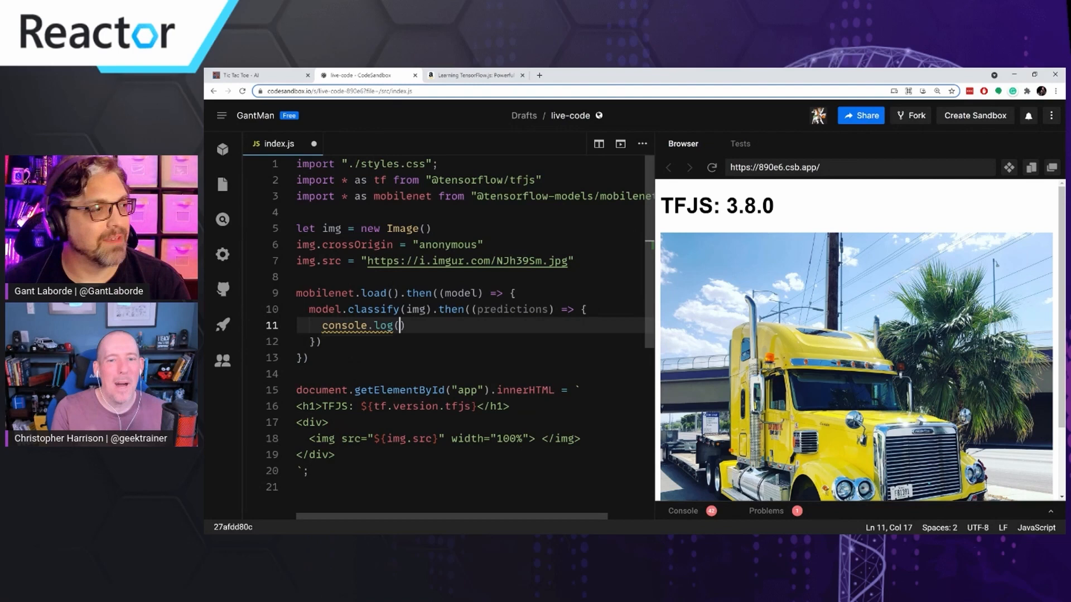
type("\"Predictions\", predictions")
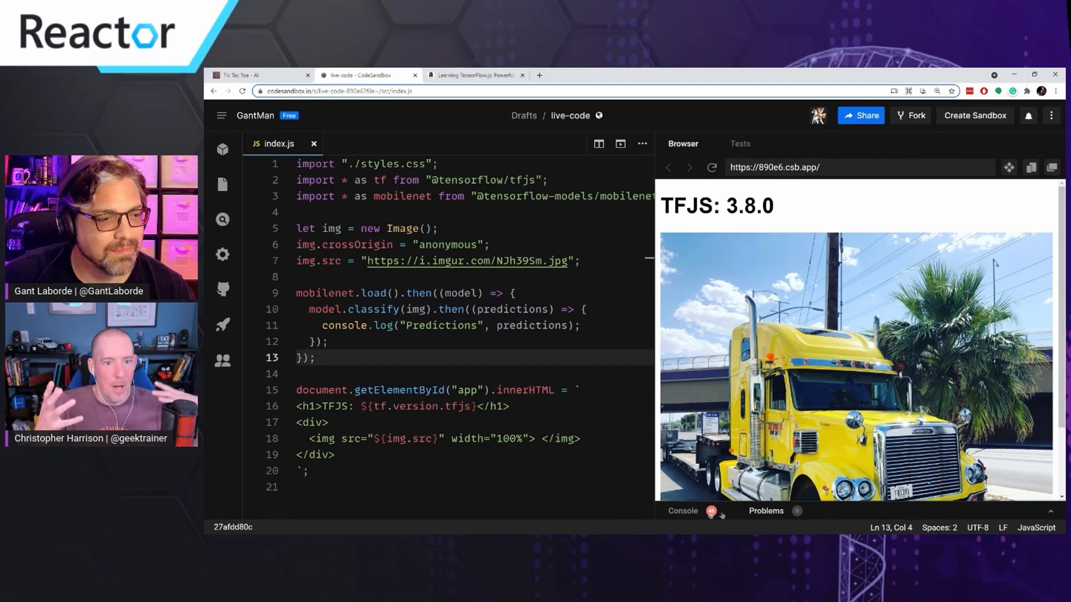
Show the Console beneath the preview, listing logged Predictions arrays of three objects.
left_click(681, 511)
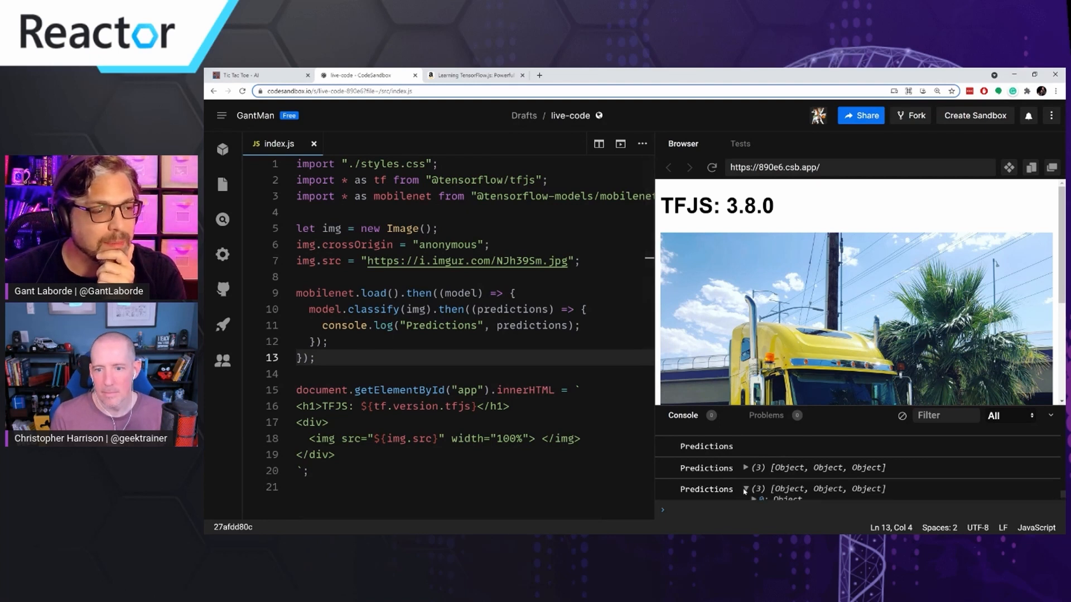
Expand the latest Predictions array and object 0, revealing 'trailer truck' at about 0.64.
left_click(746, 459)
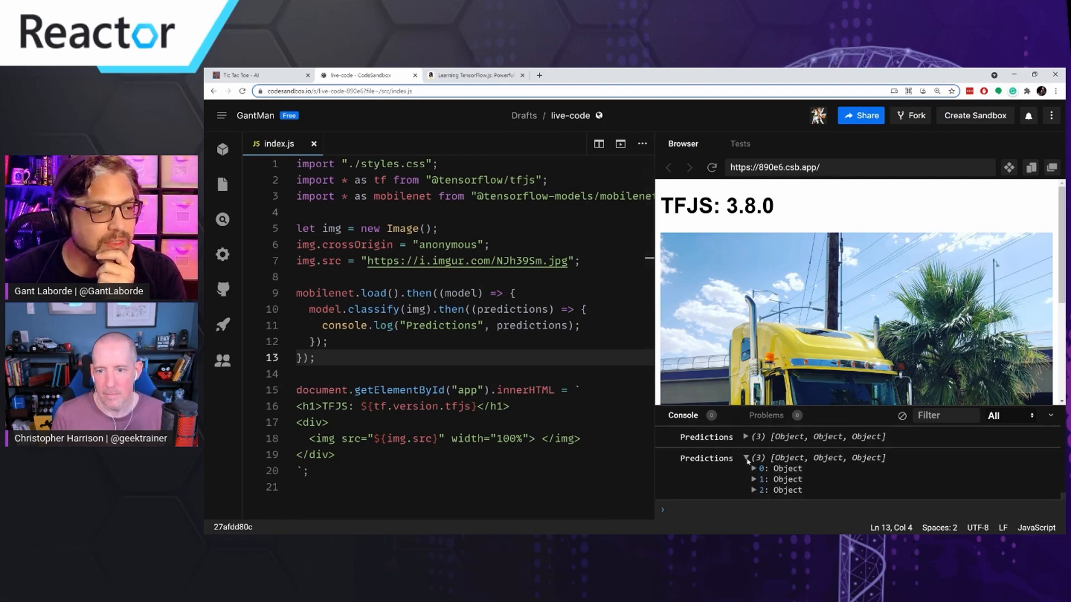
left_click(754, 467)
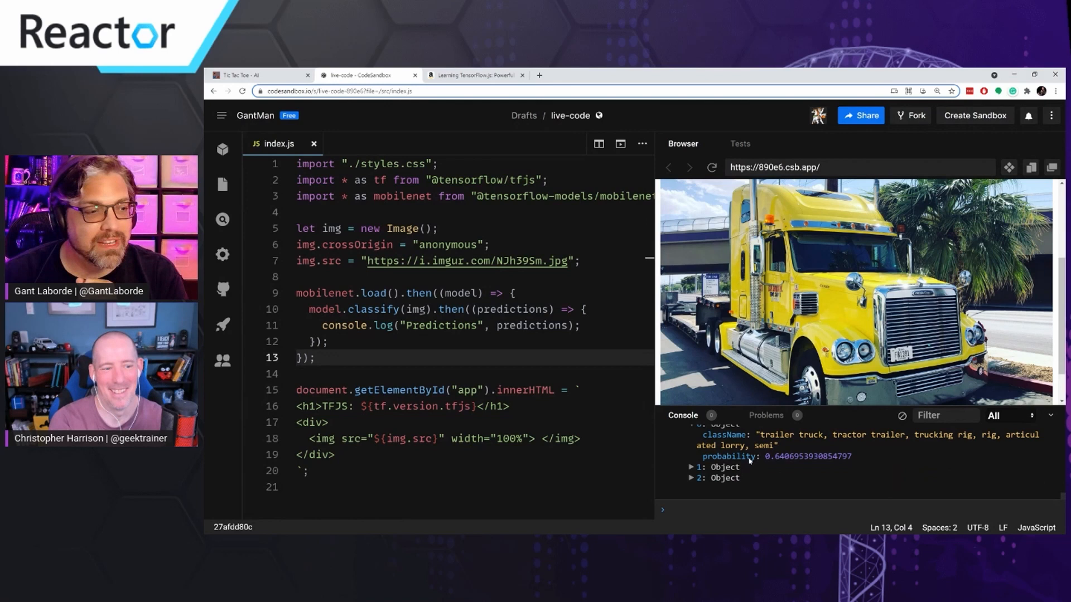
mouse_move(785, 462)
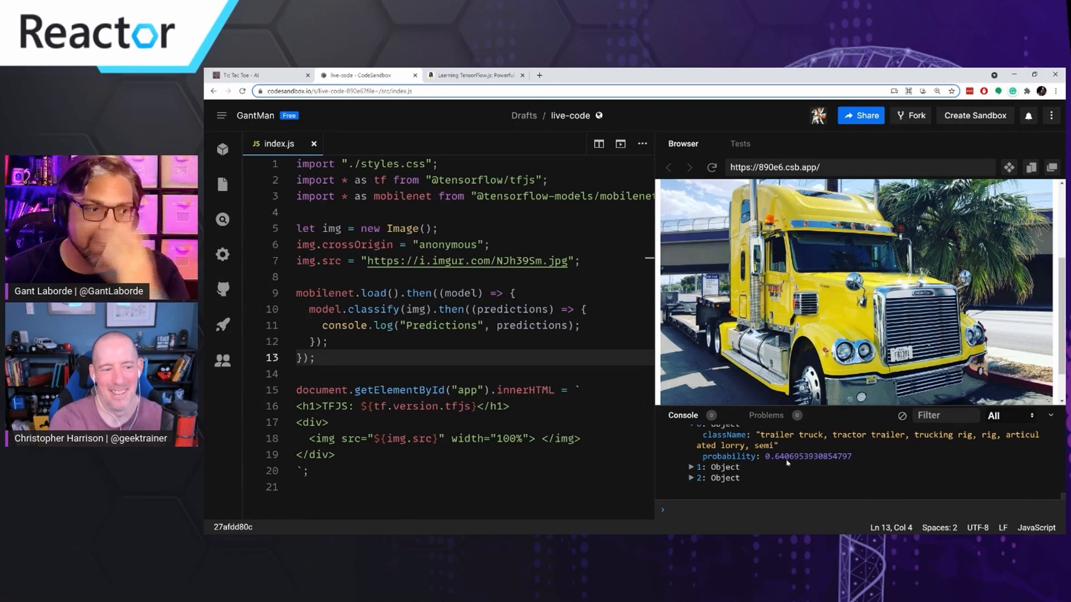